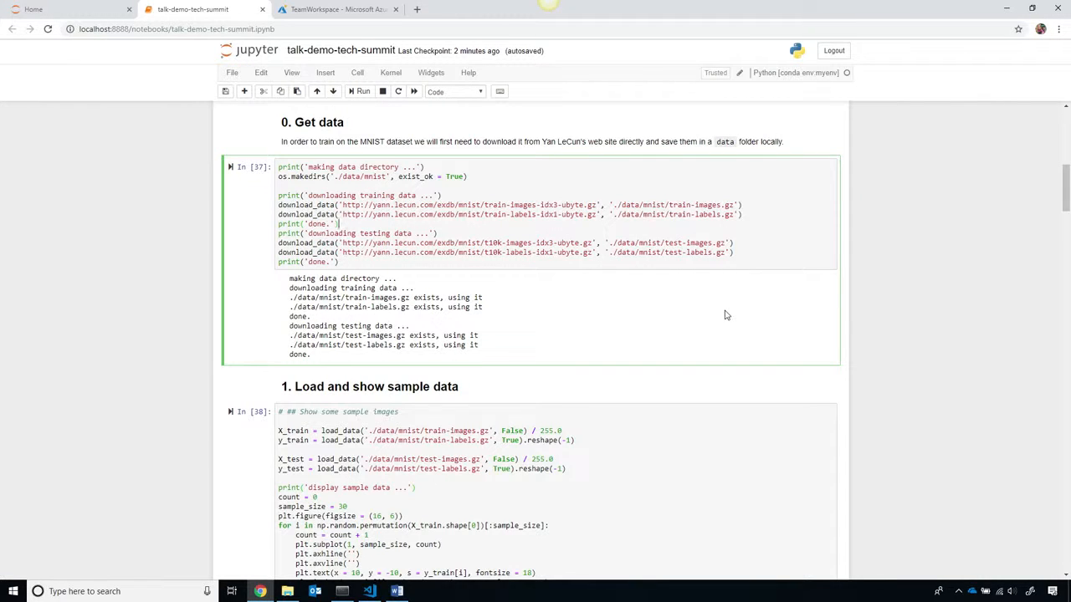
pyautogui.moveTo(923, 326)
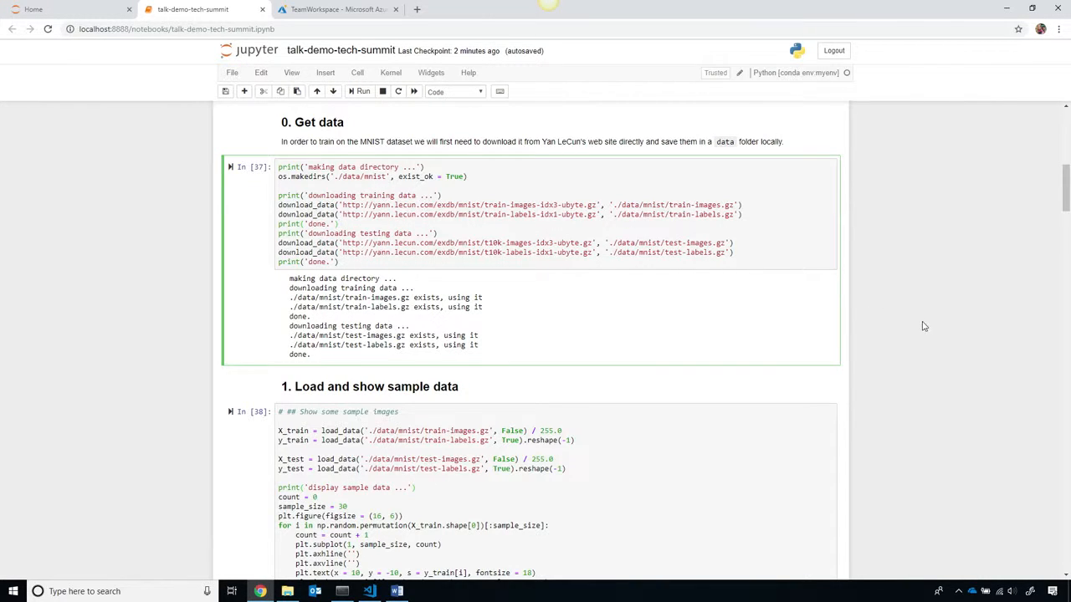
# Step: Scroll past the MNIST download and 30 sample digits to section 2, Create Workspace
pyautogui.scroll(-3)
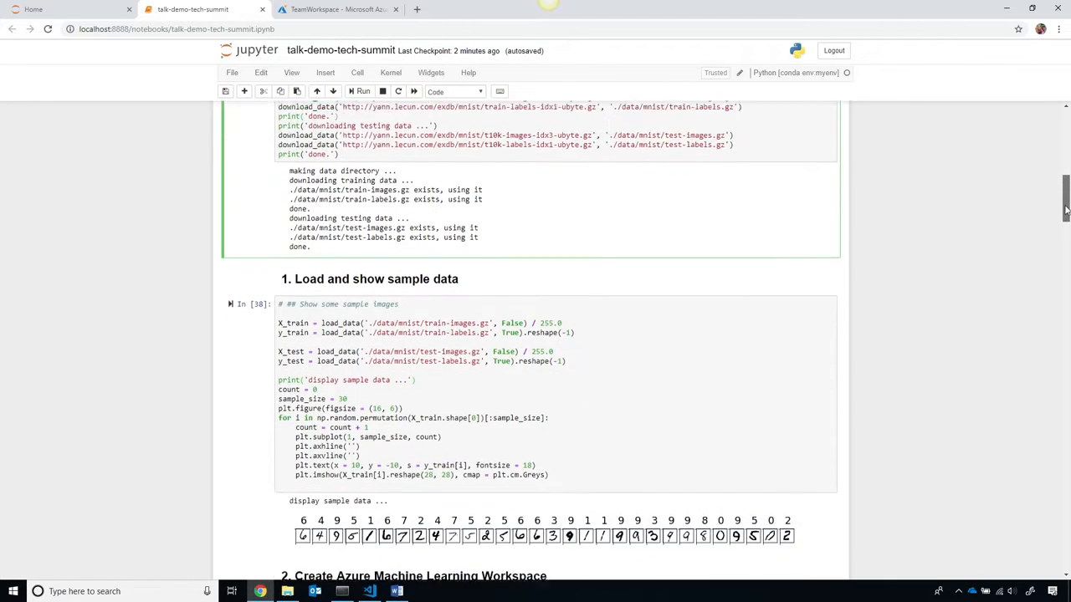
pyautogui.scroll(-3)
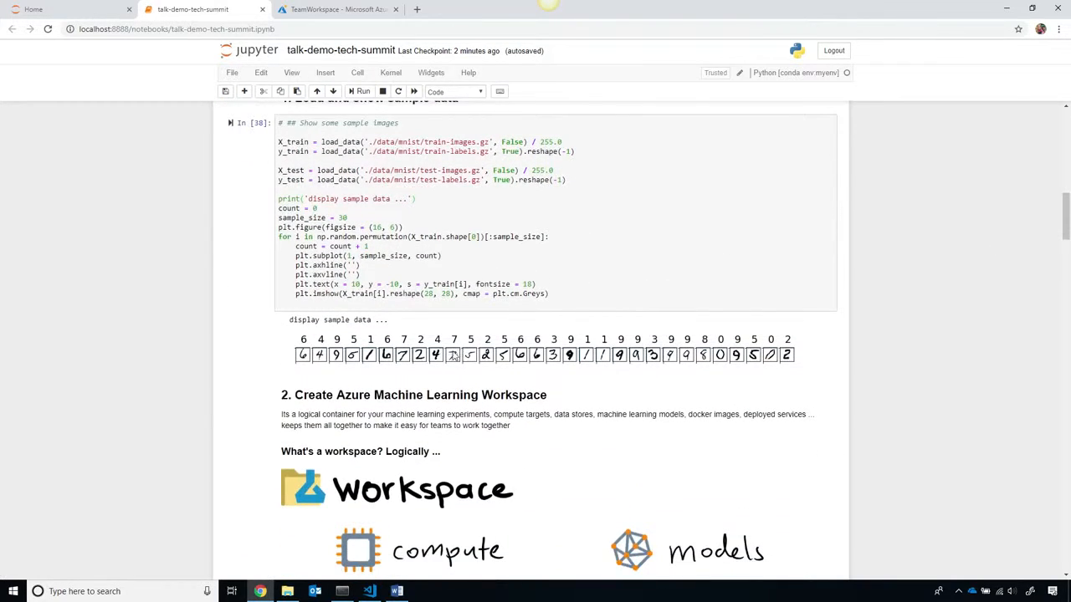
pyautogui.moveTo(596, 364)
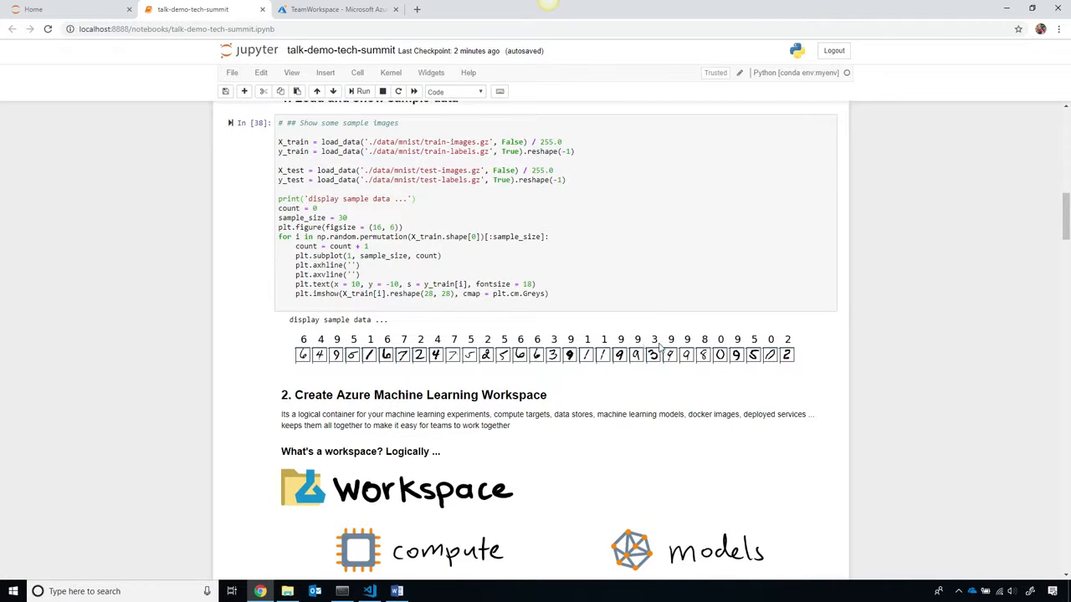
pyautogui.moveTo(731, 345)
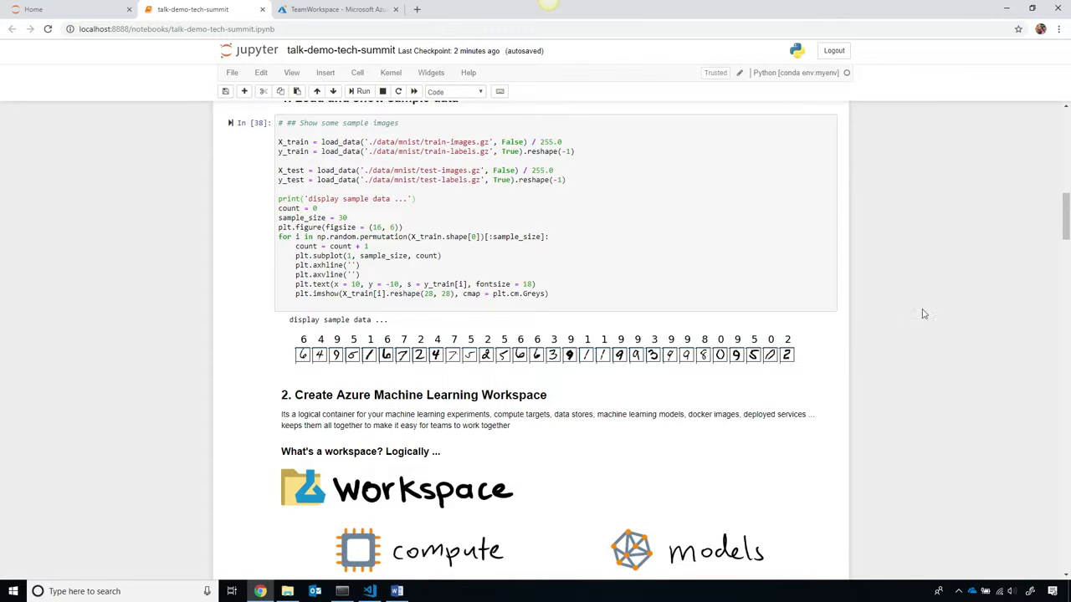
pyautogui.scroll(-3)
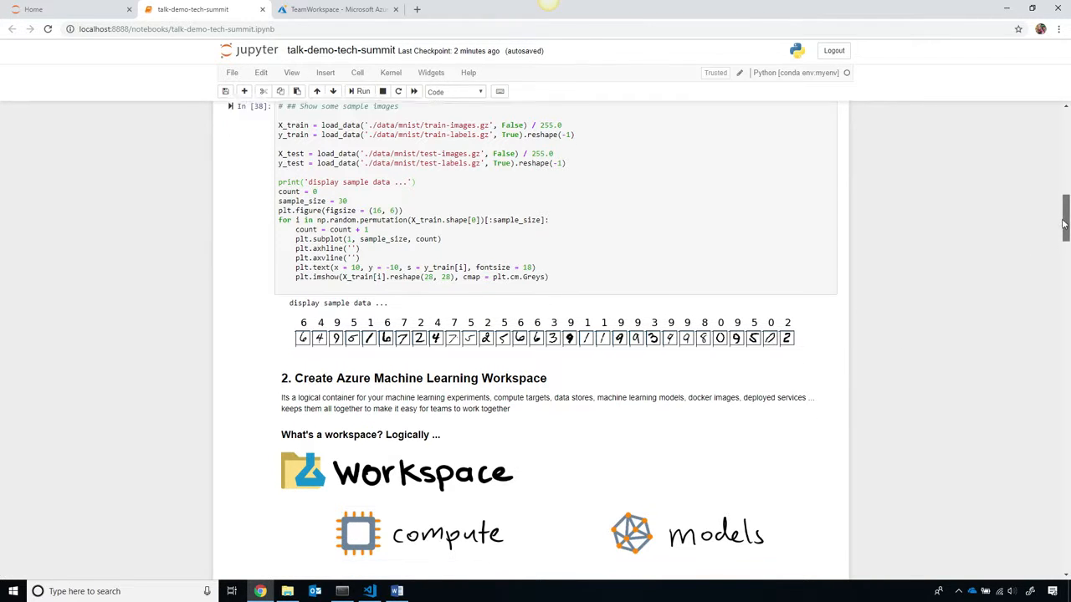
pyautogui.scroll(-3)
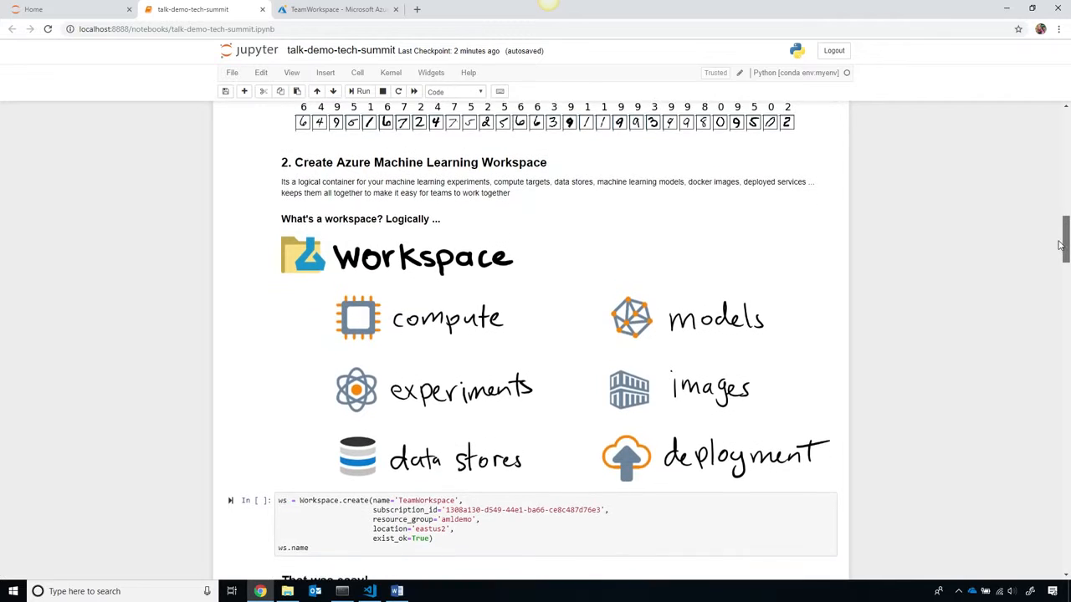
# Step: Scroll to the Workspace.create code and section 3's data store upload
pyautogui.scroll(-3)
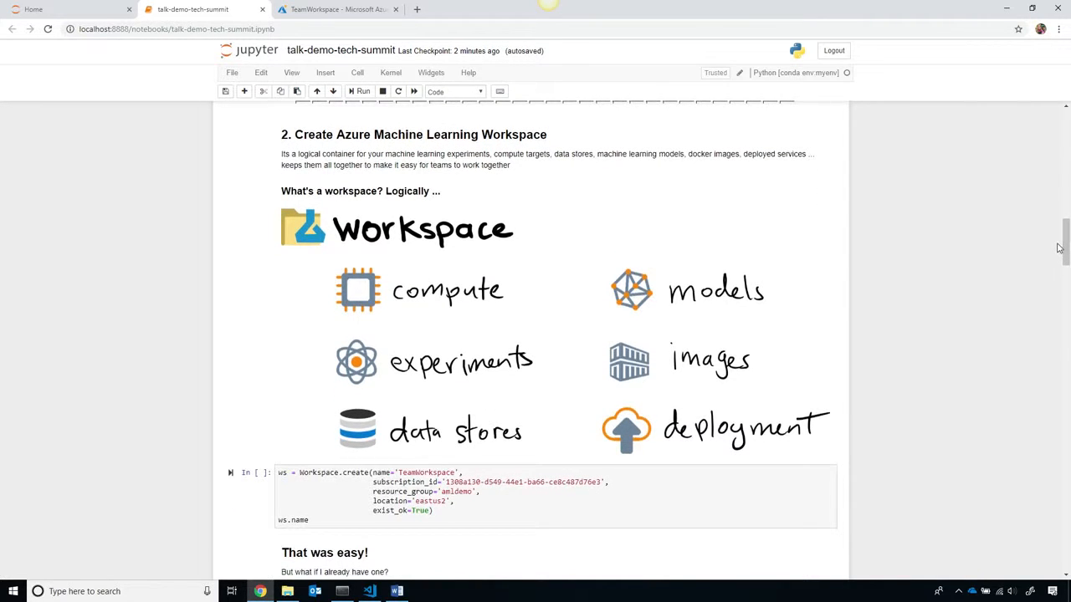
pyautogui.moveTo(657, 206)
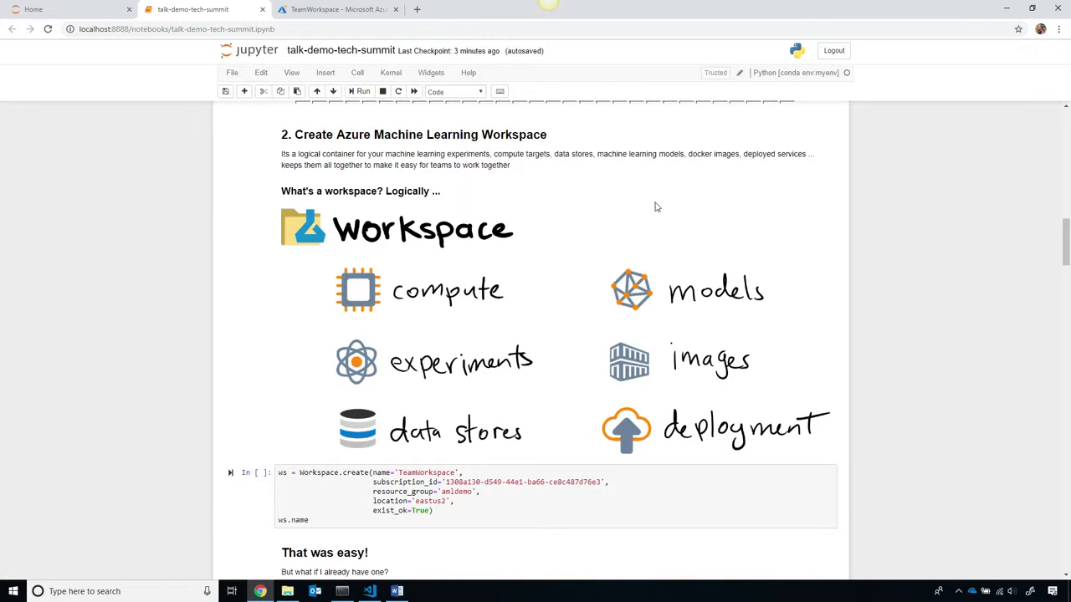
pyautogui.moveTo(496, 300)
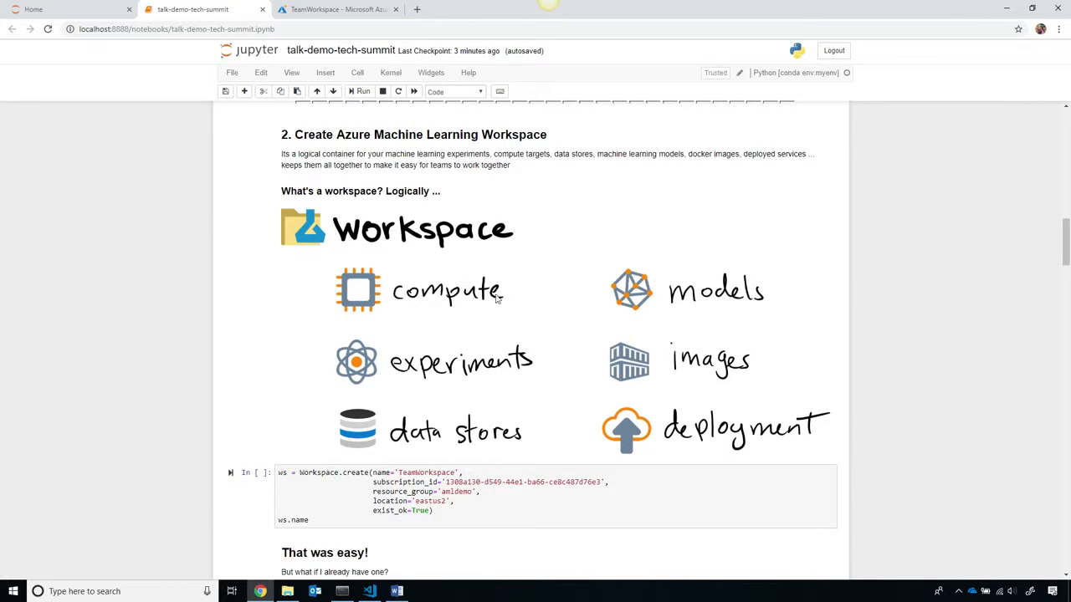
pyautogui.moveTo(501, 315)
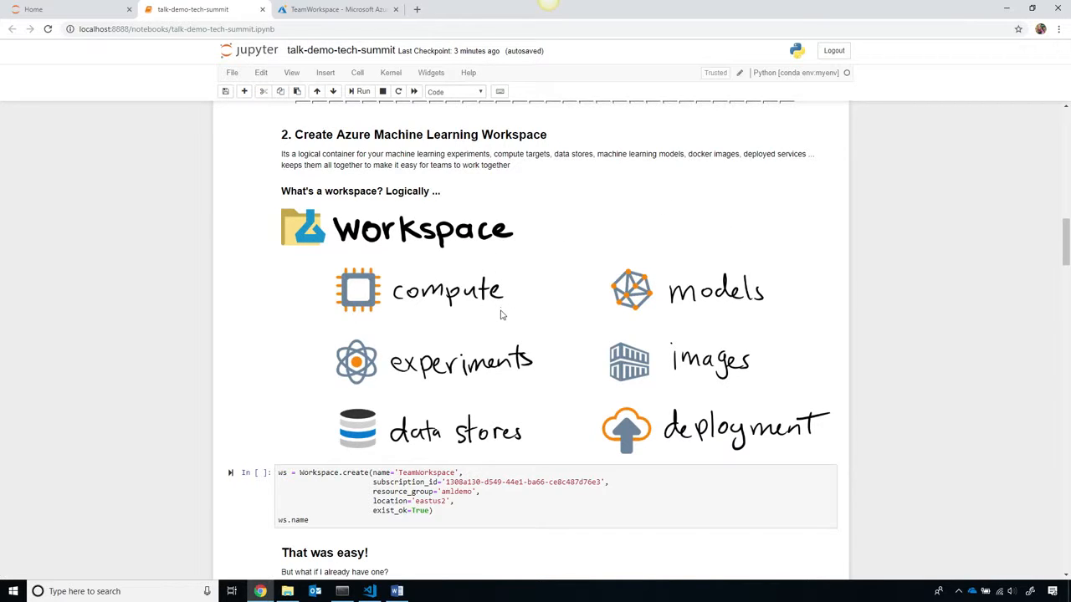
pyautogui.moveTo(529, 444)
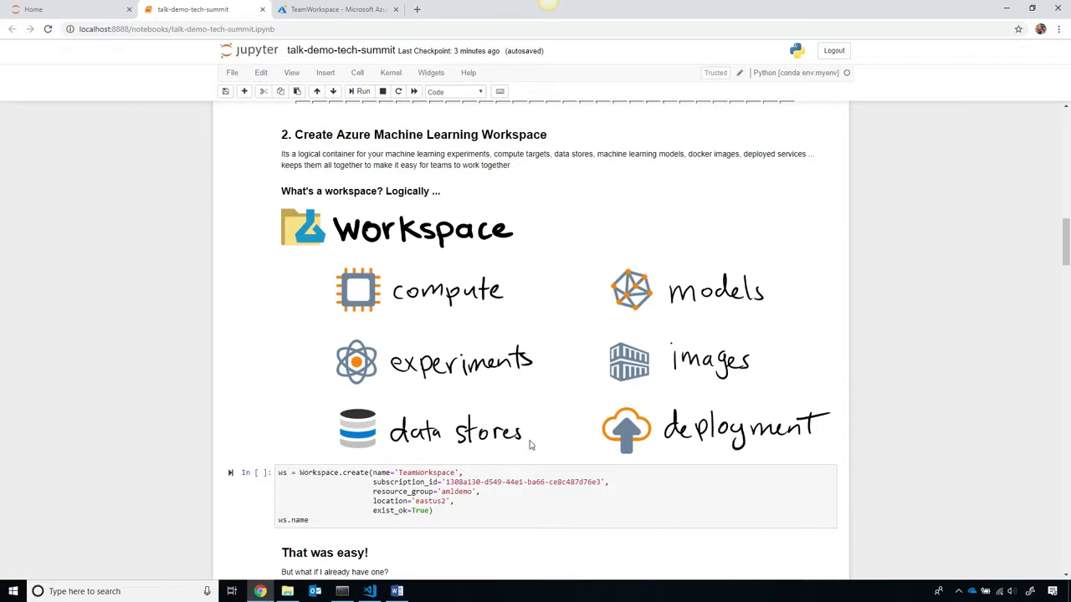
pyautogui.moveTo(784, 295)
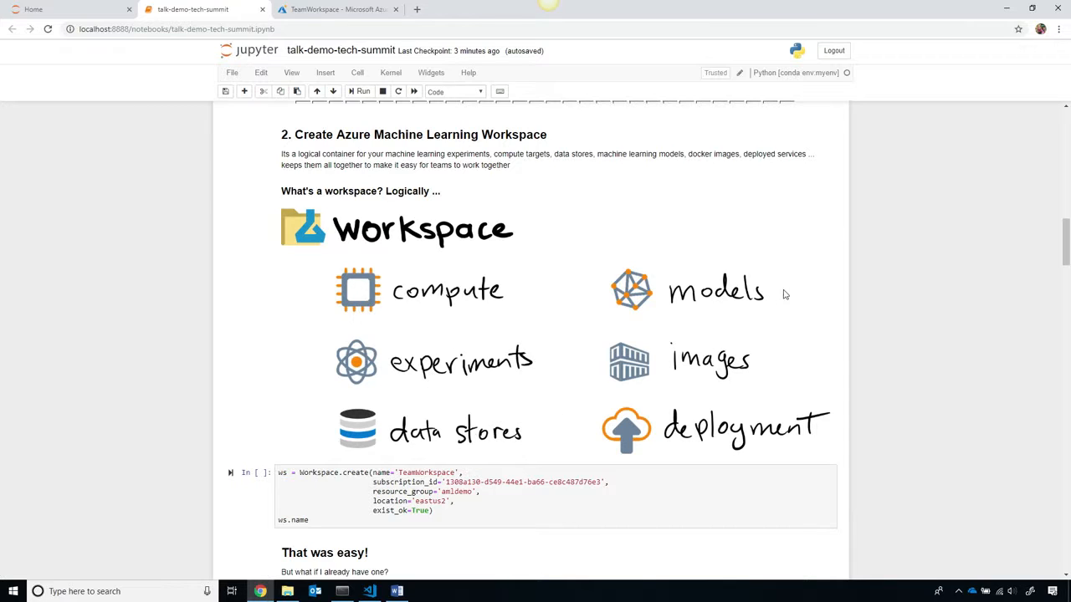
pyautogui.moveTo(762, 373)
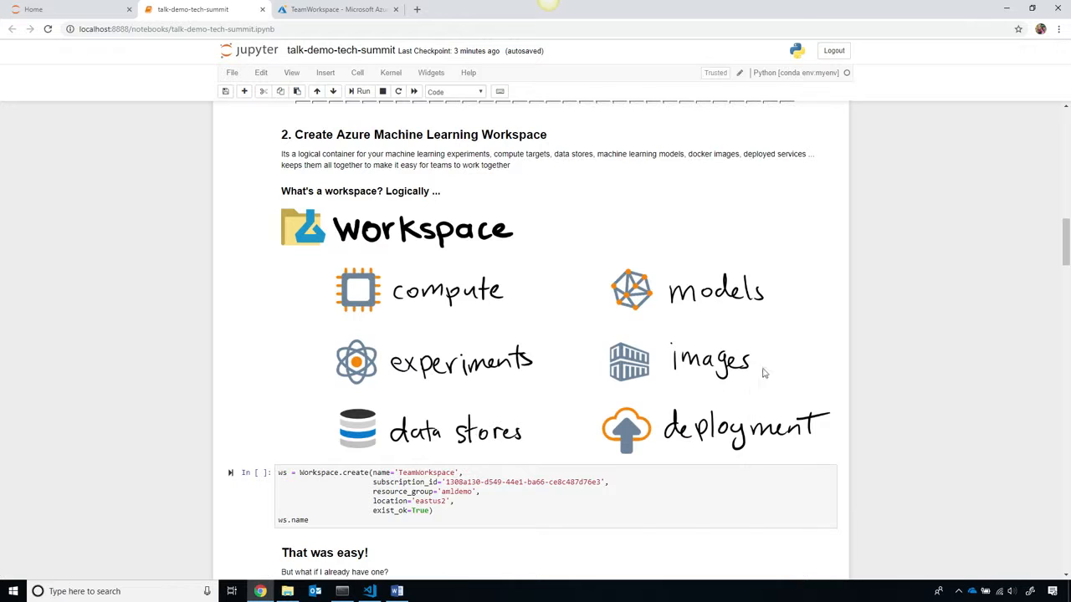
pyautogui.moveTo(845, 417)
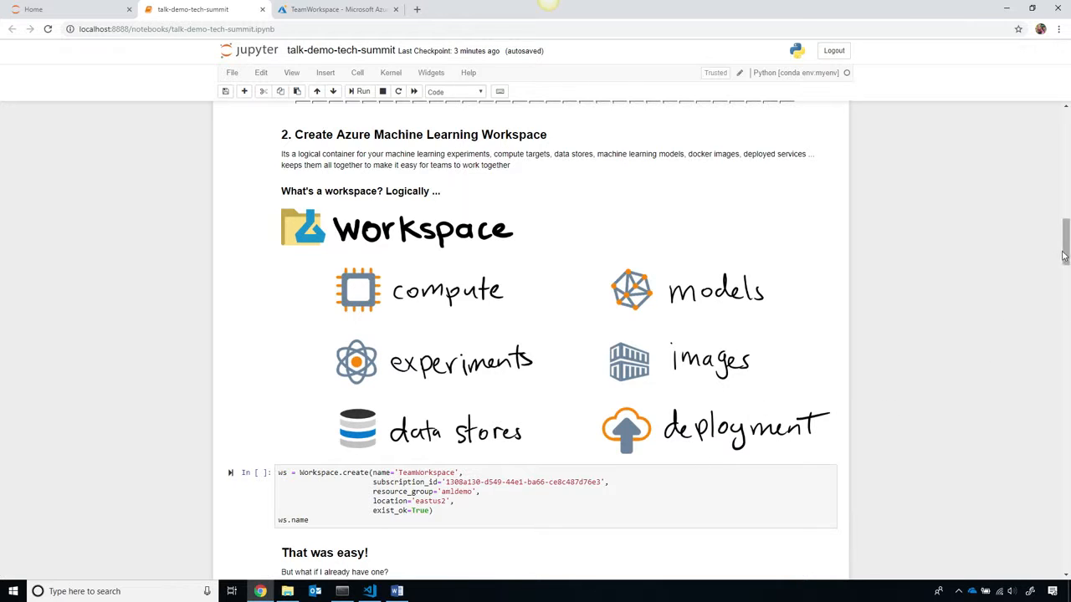
pyautogui.scroll(-3)
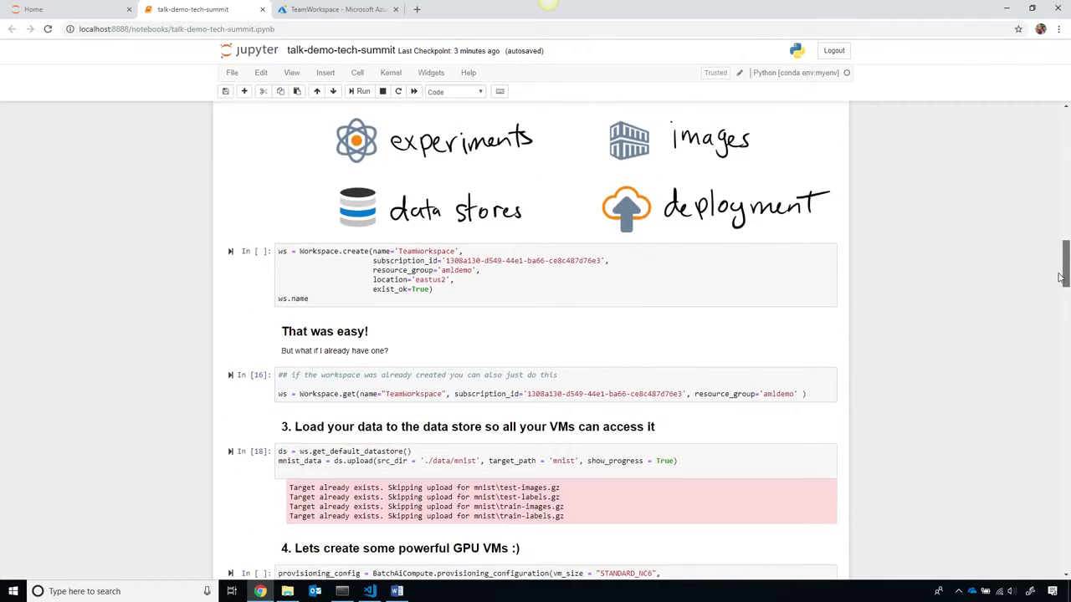
pyautogui.scroll(-3)
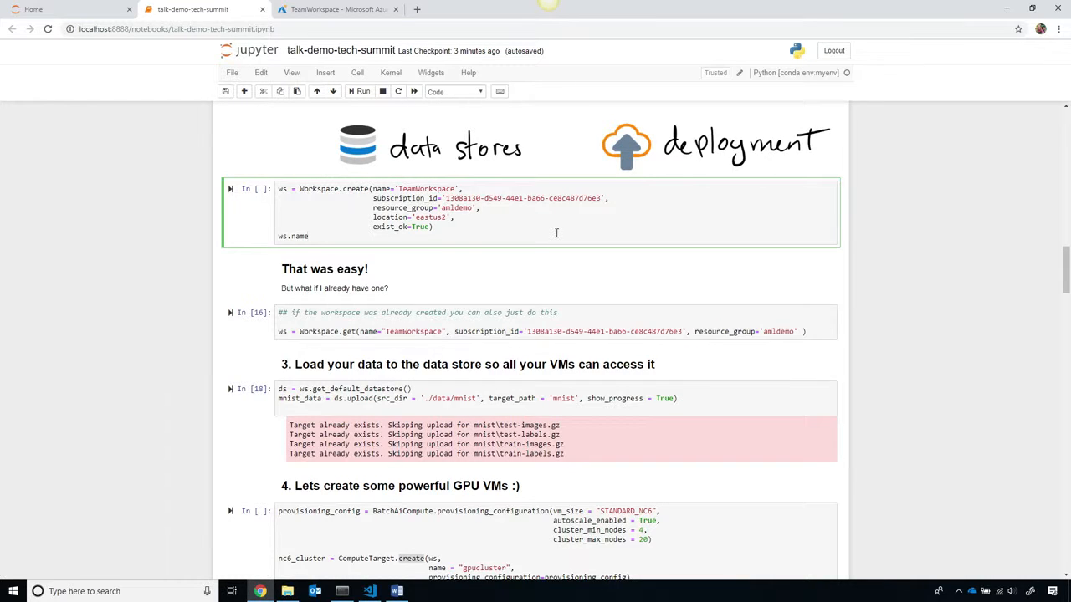
pyautogui.moveTo(504, 318)
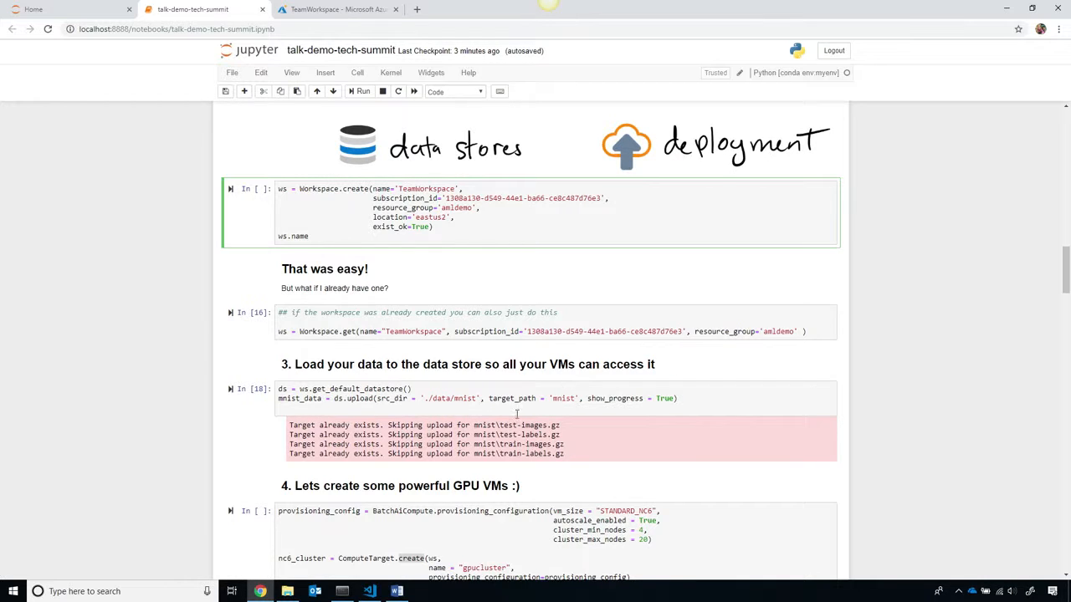
# Step: Rerun the ds.upload cell and the gpucluster compute-target cell, showing four running nodes
pyautogui.click(513, 408)
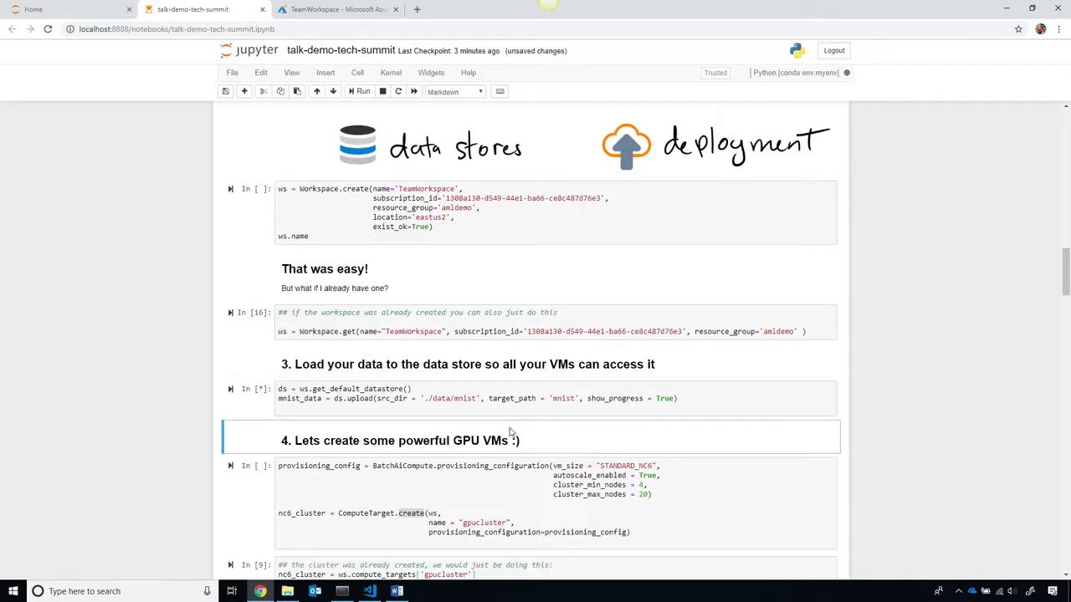
pyautogui.click(552, 502)
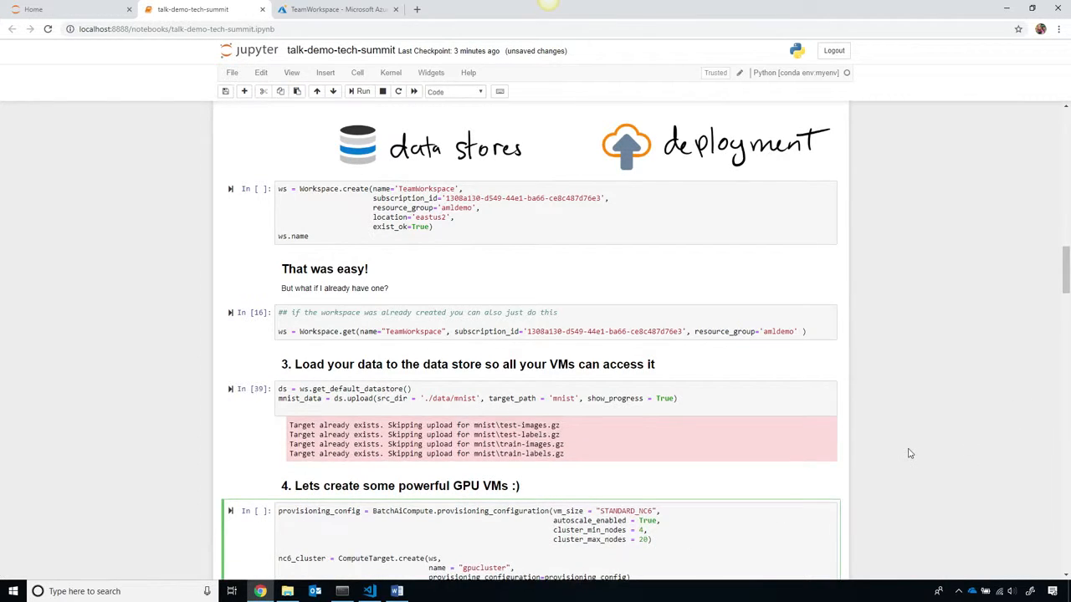
pyautogui.scroll(-3)
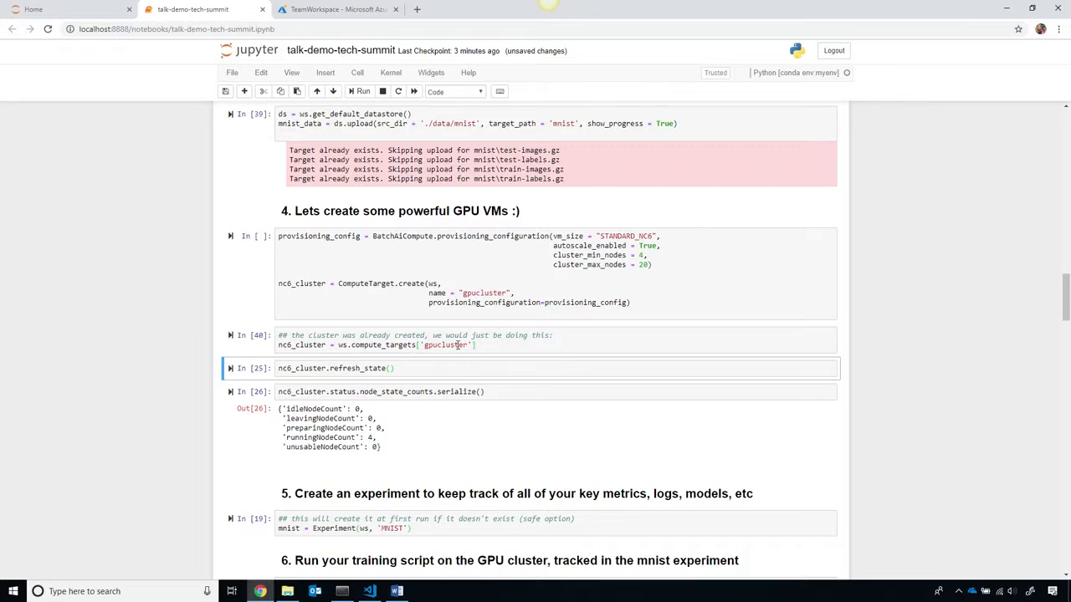
# Step: Highlight the GPU cluster's maximum node count of 20 and refresh the cluster state
pyautogui.click(573, 255)
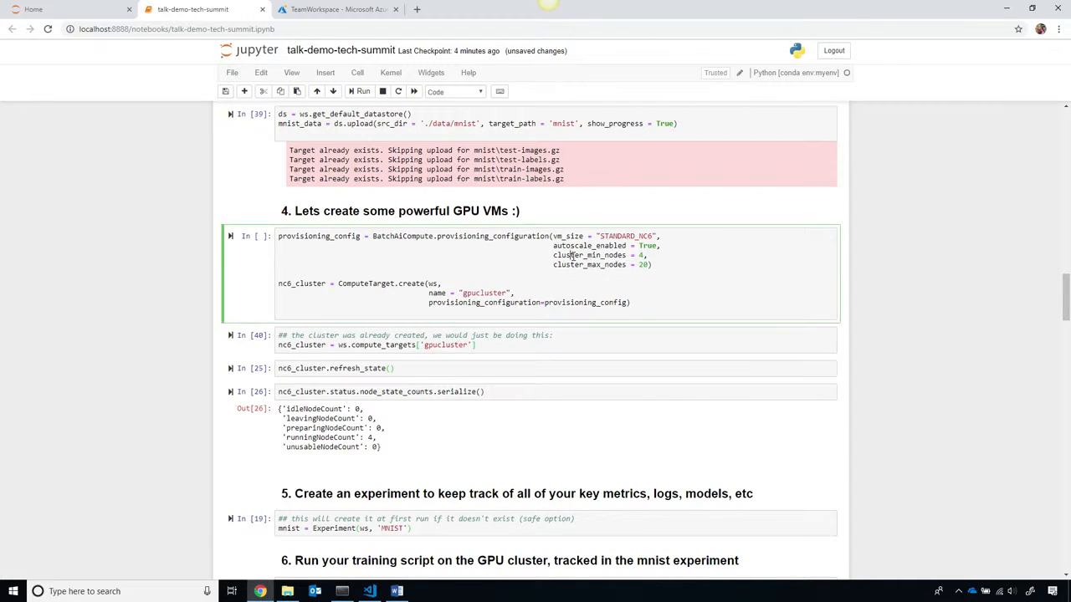
pyautogui.doubleClick(594, 255)
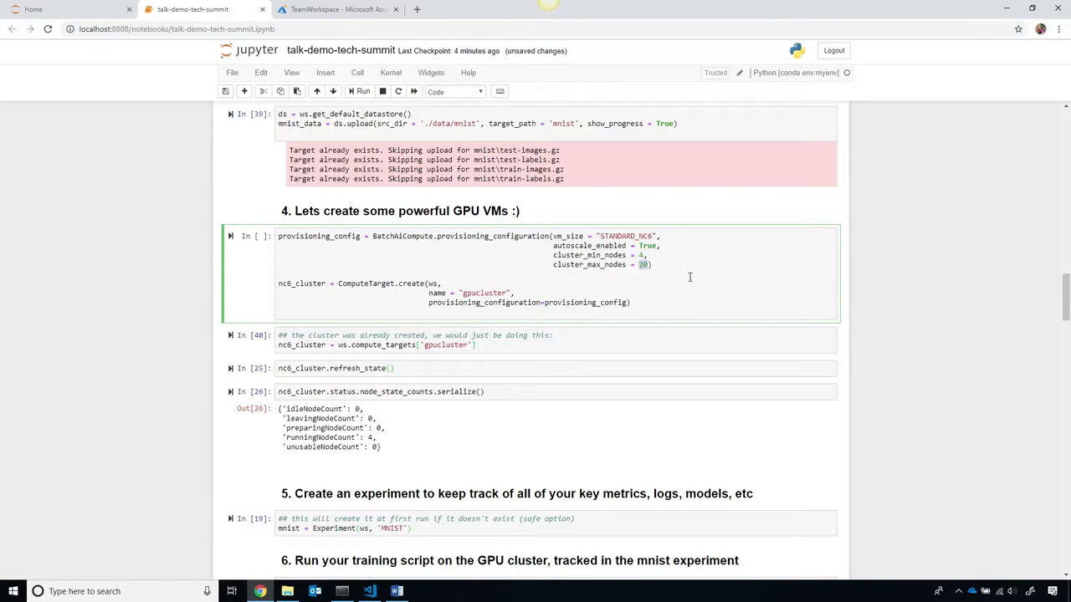
pyautogui.moveTo(433, 434)
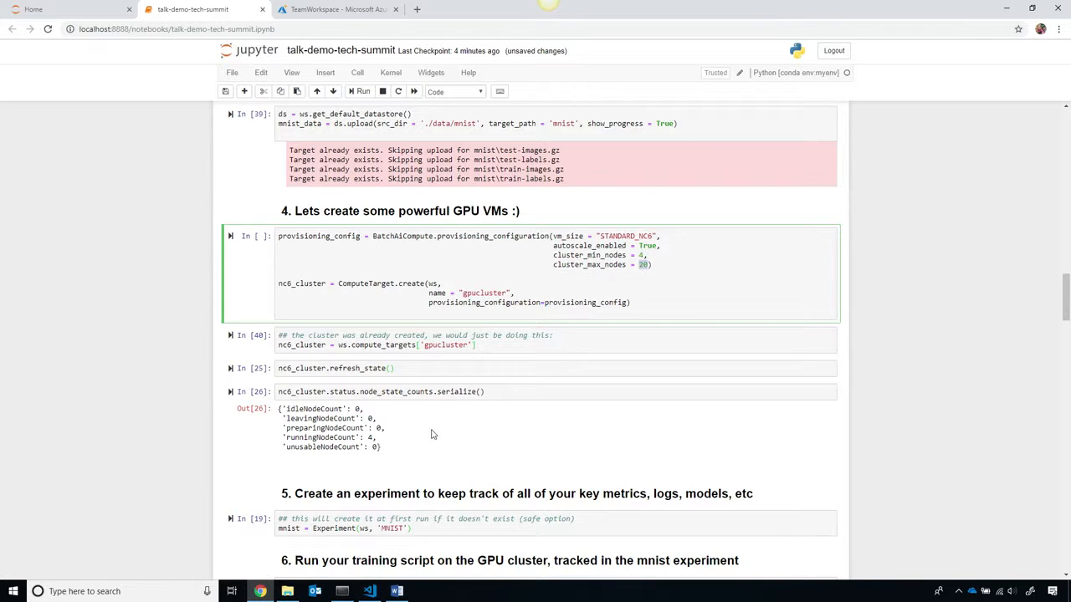
pyautogui.click(493, 368)
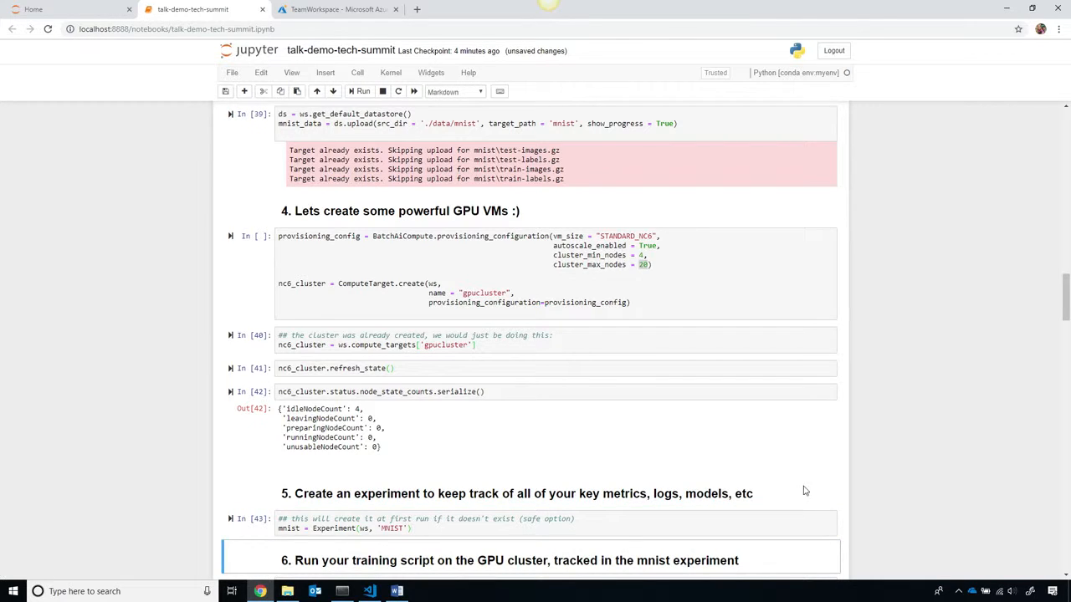
# Step: Review the mnist_with_summaries tf_estimator submission and the completed run's status and logs
pyautogui.scroll(-3)
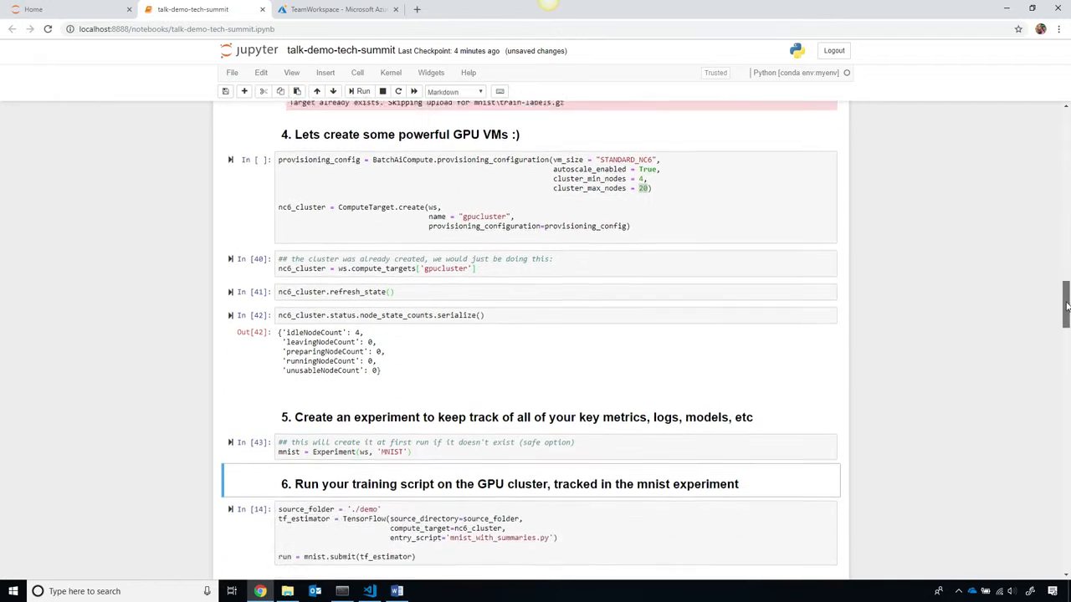
pyautogui.scroll(-3)
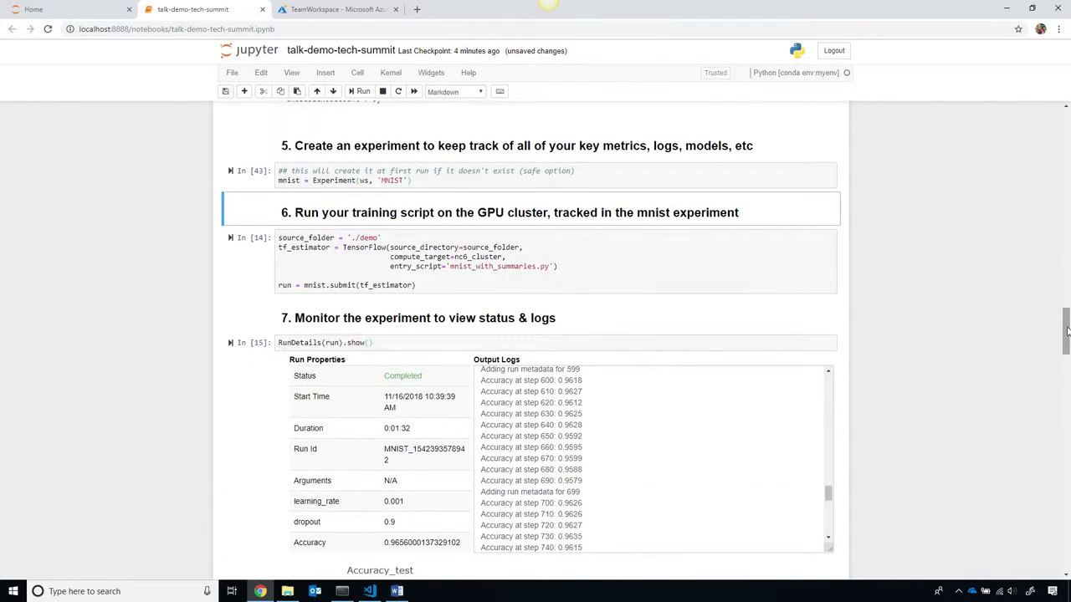
pyautogui.moveTo(661, 366)
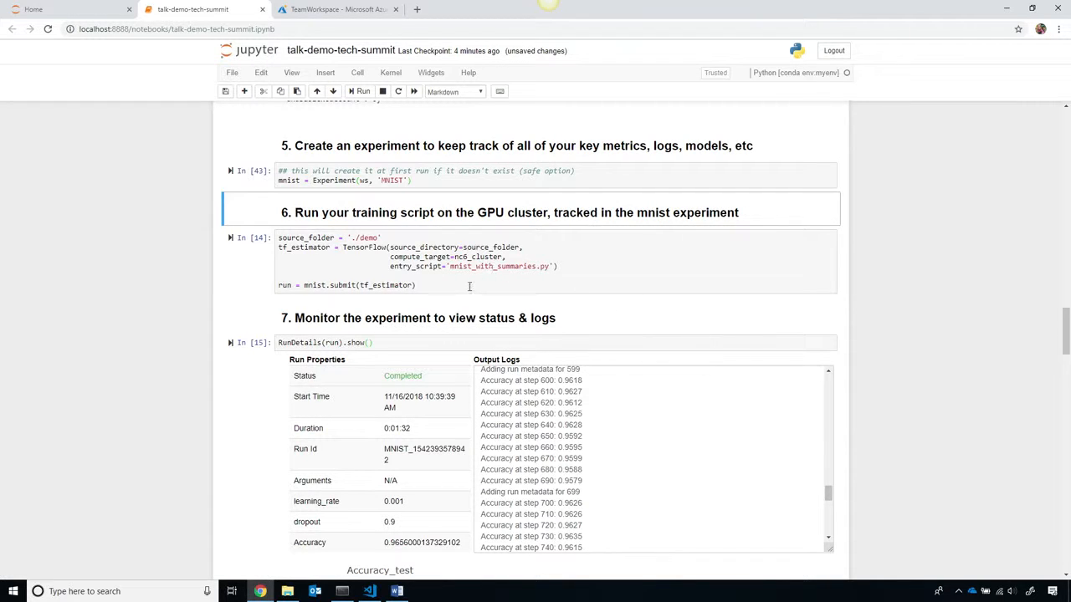
pyautogui.doubleClick(492, 266)
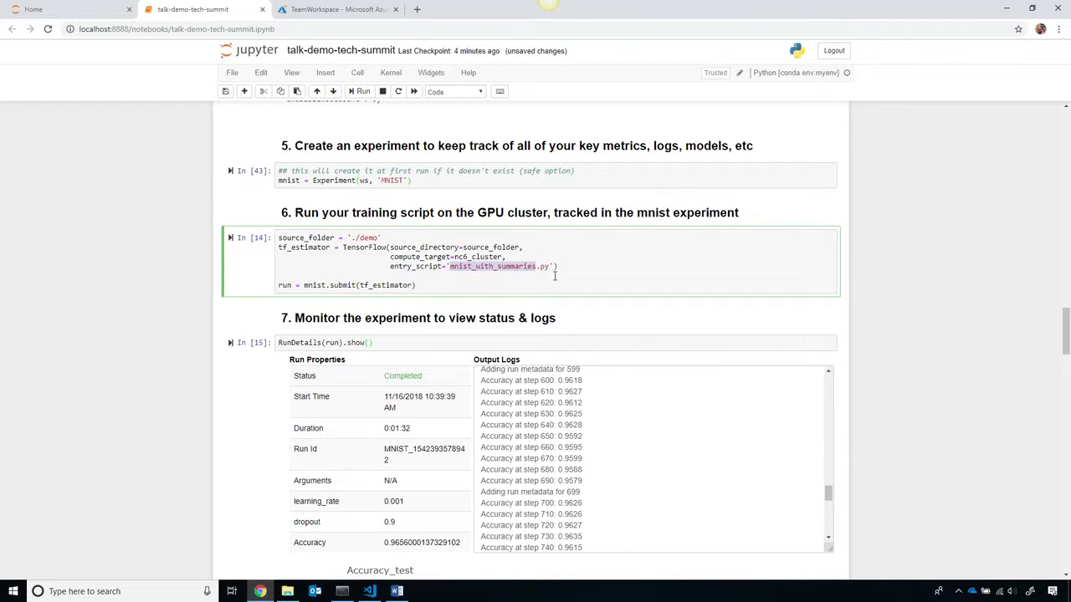
pyautogui.doubleClick(474, 257)
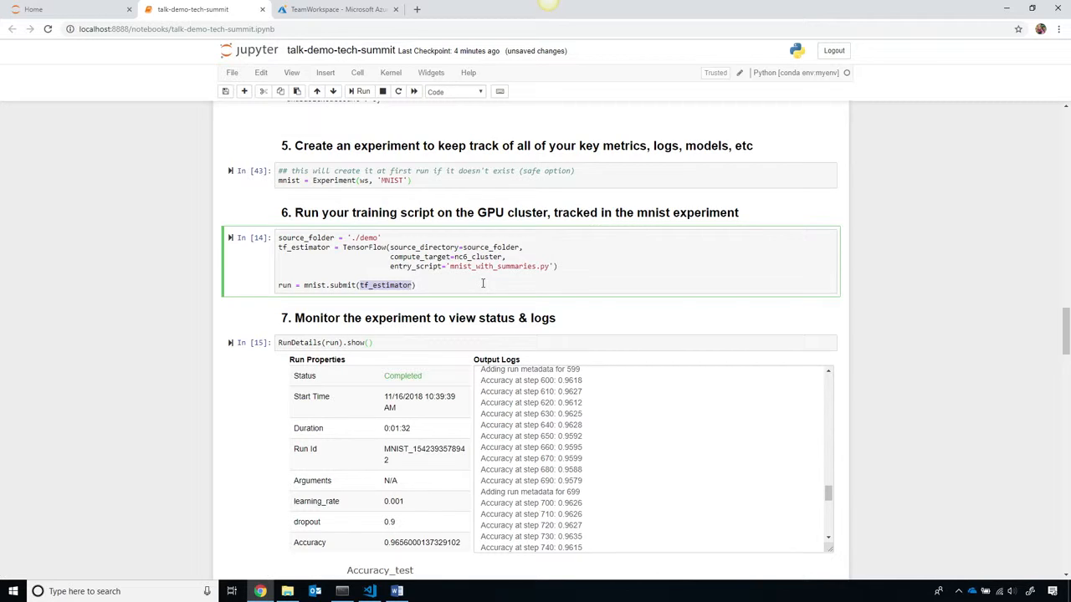
pyautogui.click(419, 318)
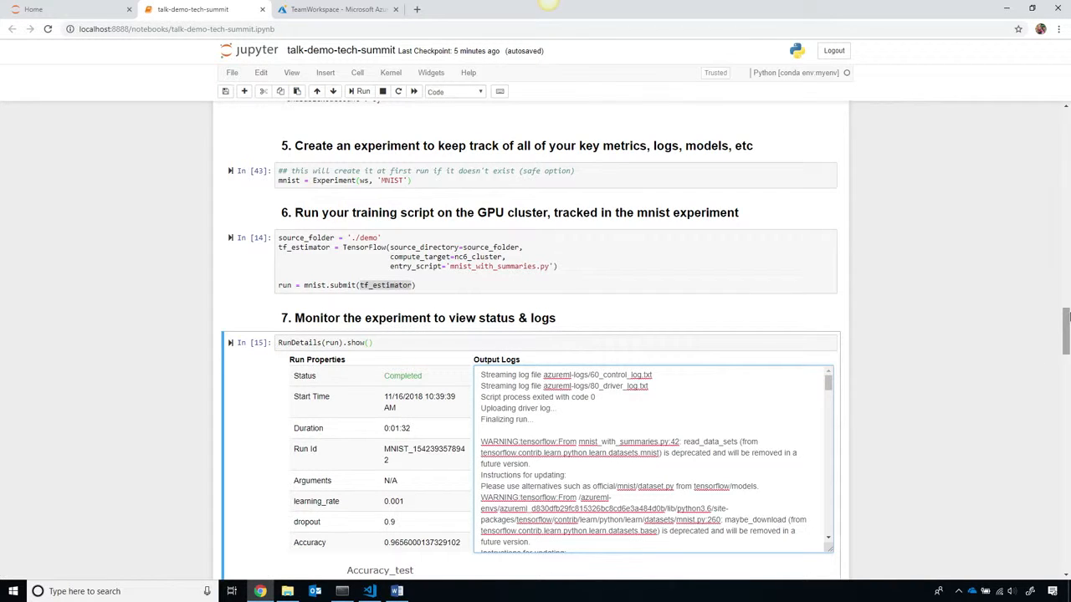
# Step: Scroll to the Accuracy_test chart and section 8's estimator with 5000 max steps
pyautogui.scroll(-3)
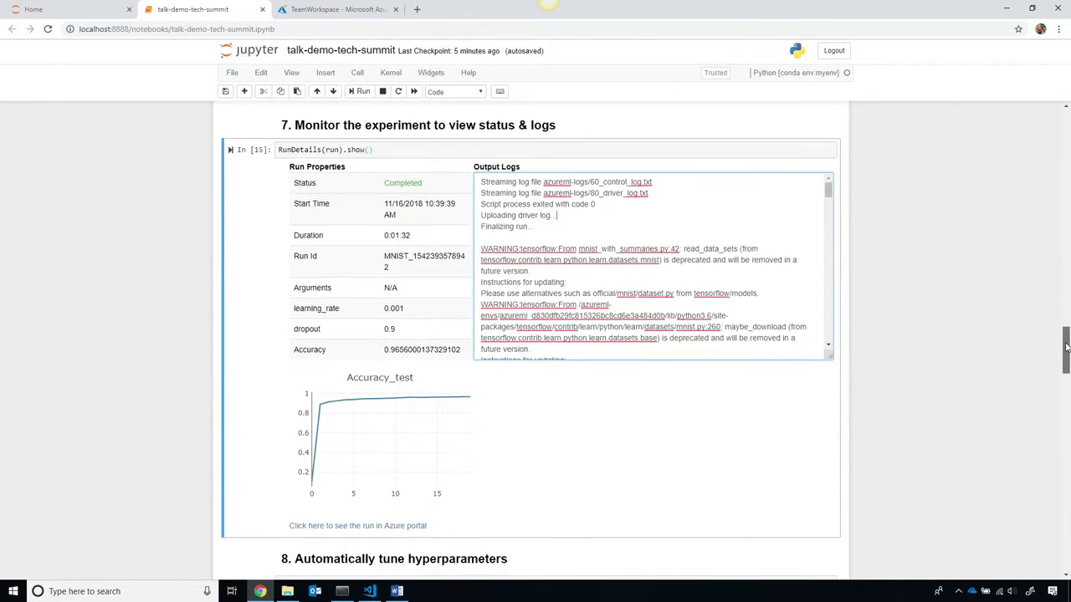
pyautogui.scroll(-3)
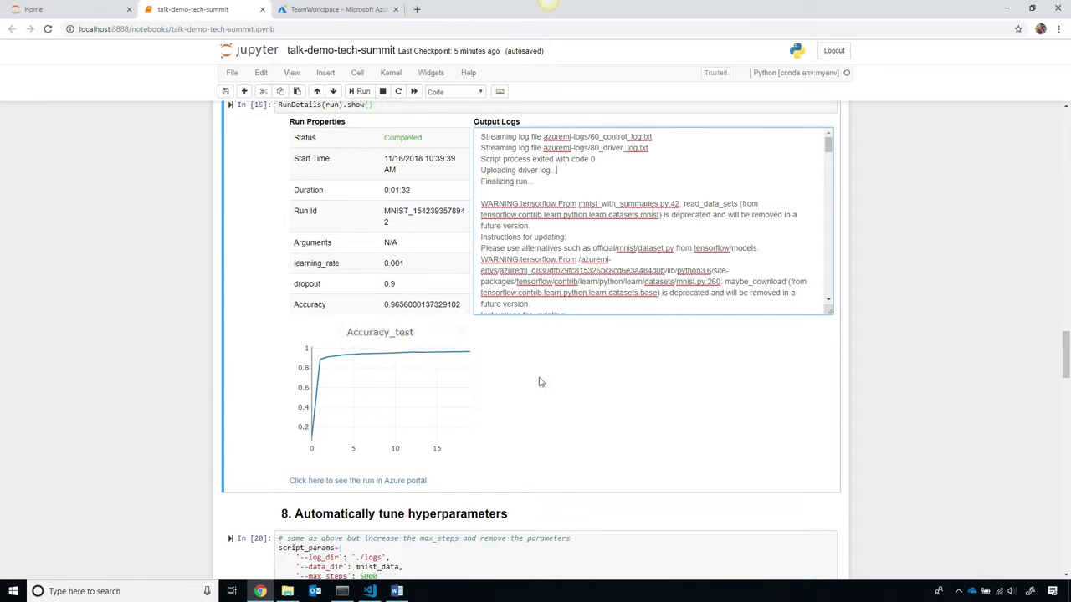
pyautogui.scroll(-3)
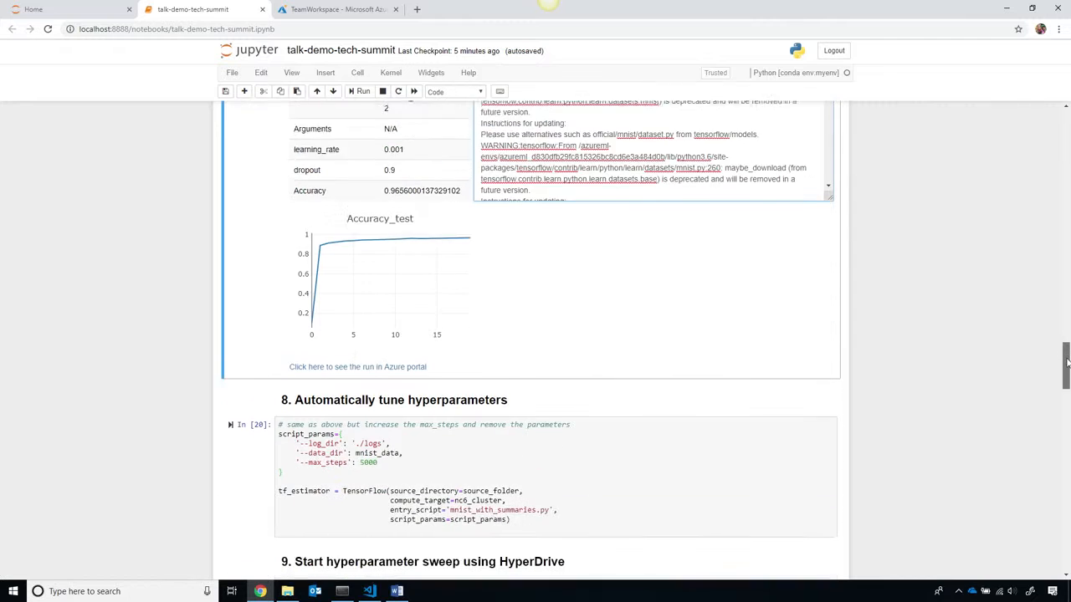
# Step: Review the HyperDrive sweep: 14 completed, 6 canceled runs, best metric about 0.984
pyautogui.scroll(-3)
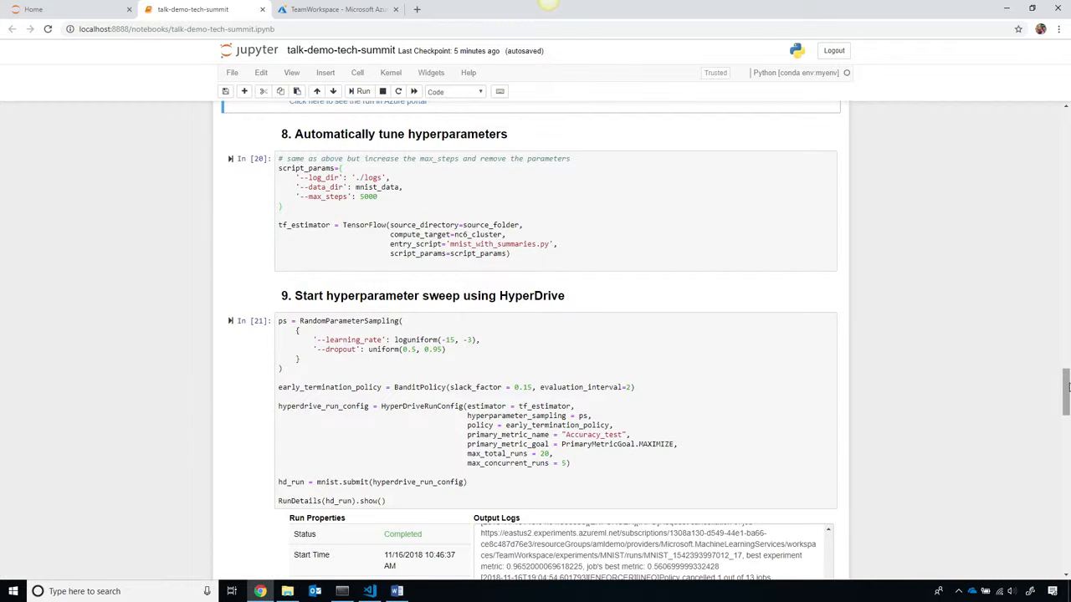
pyautogui.moveTo(919, 277)
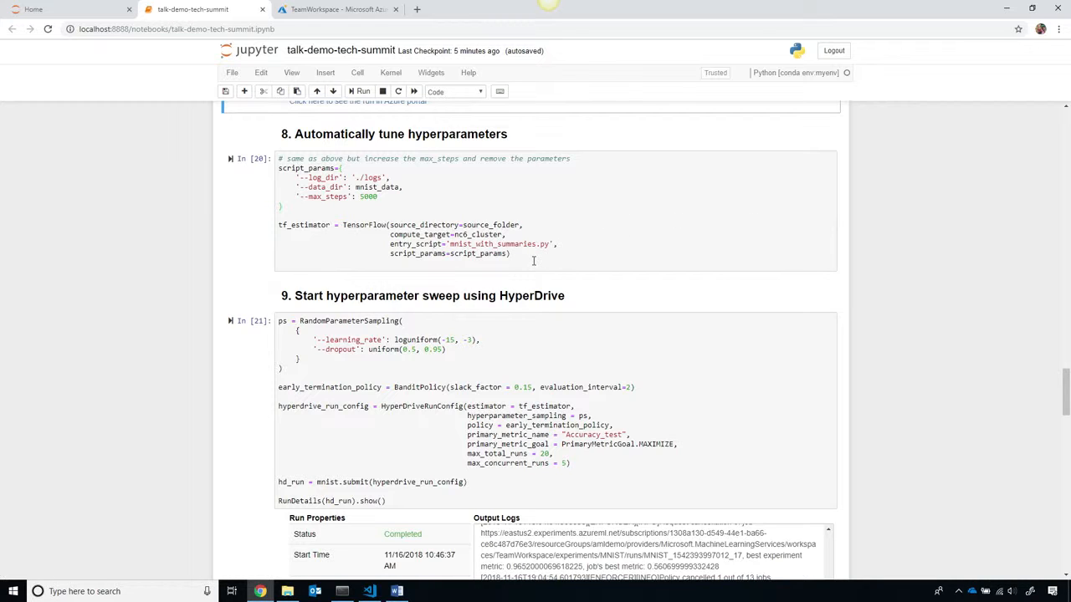
pyautogui.click(351, 366)
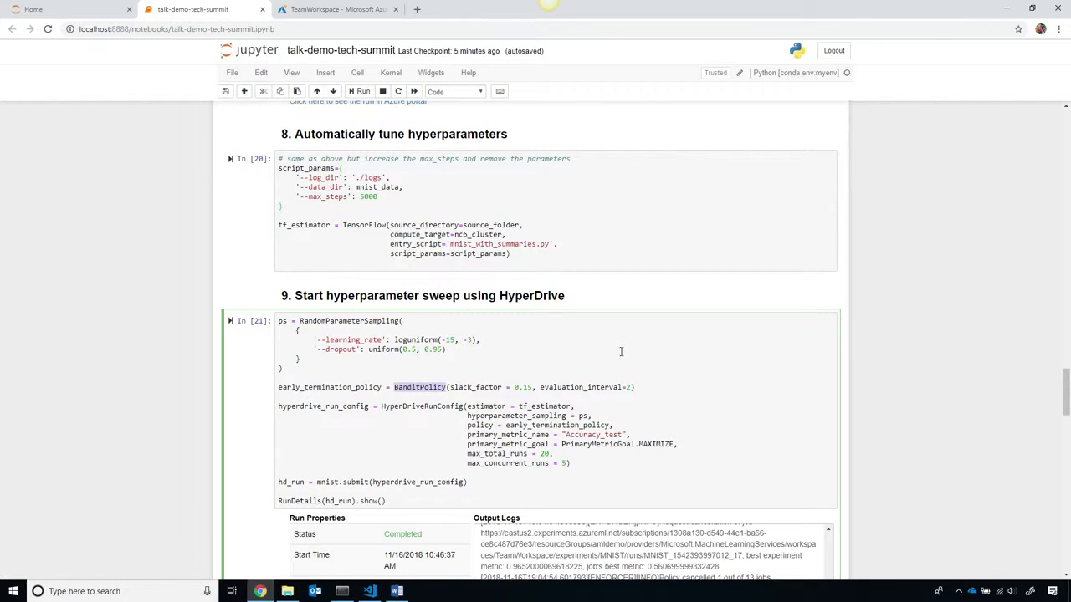
pyautogui.scroll(-3)
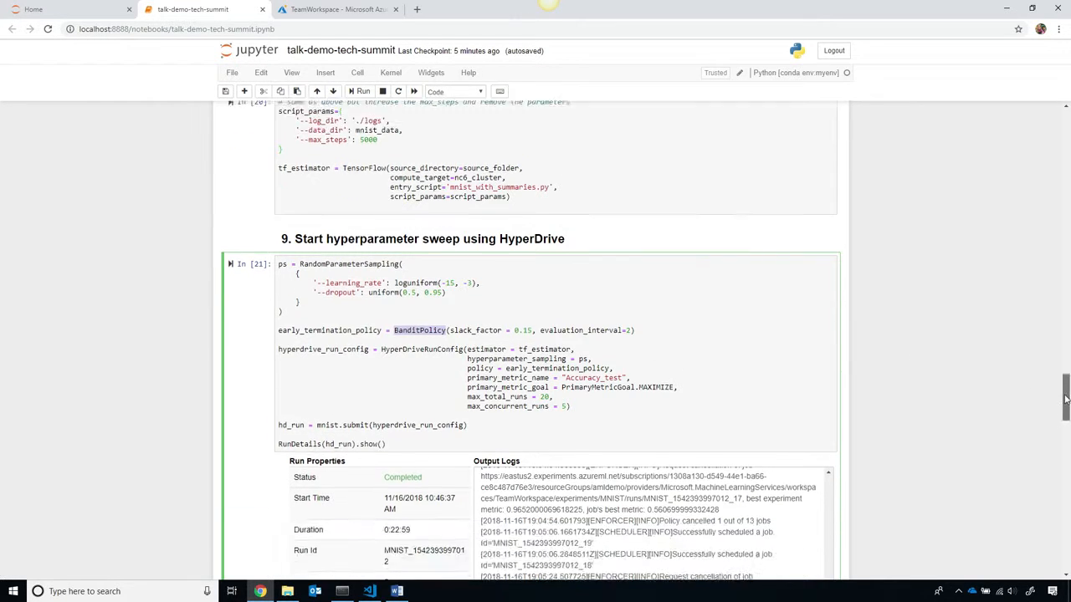
pyautogui.scroll(-3)
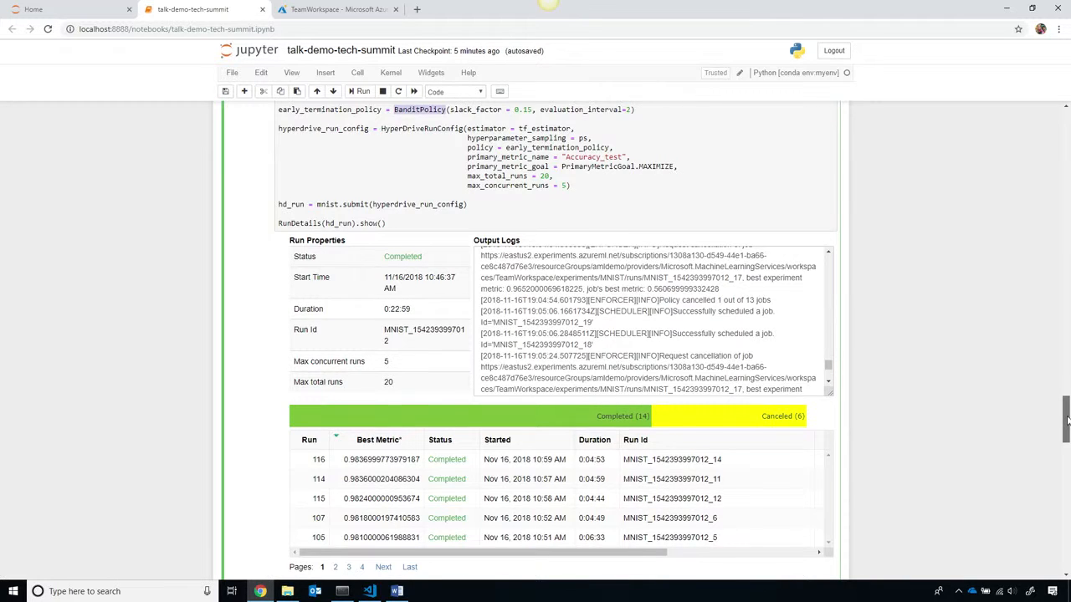
pyautogui.scroll(-3)
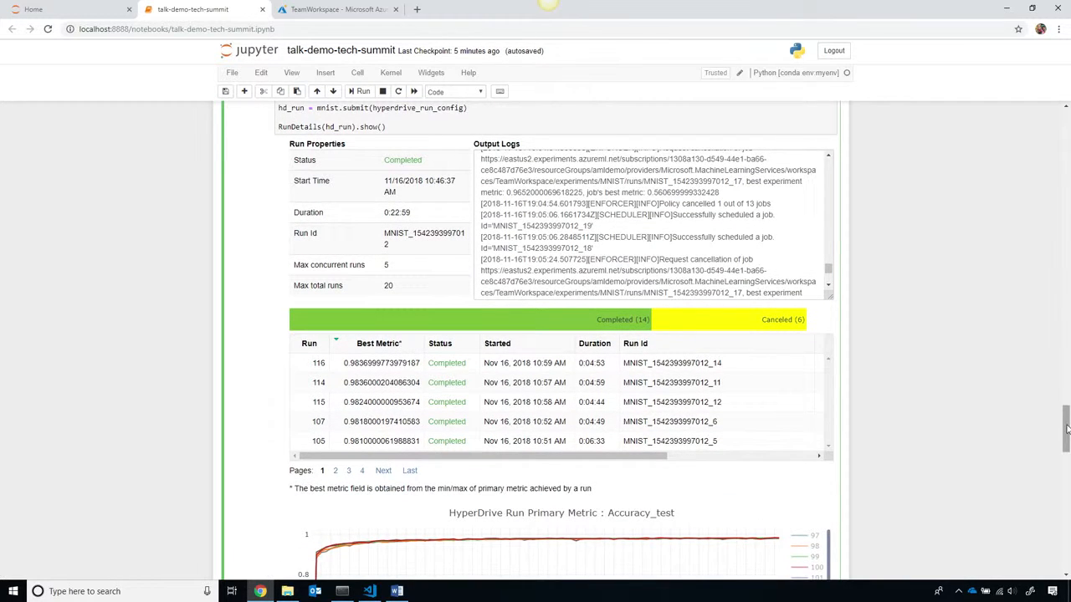
pyautogui.scroll(-3)
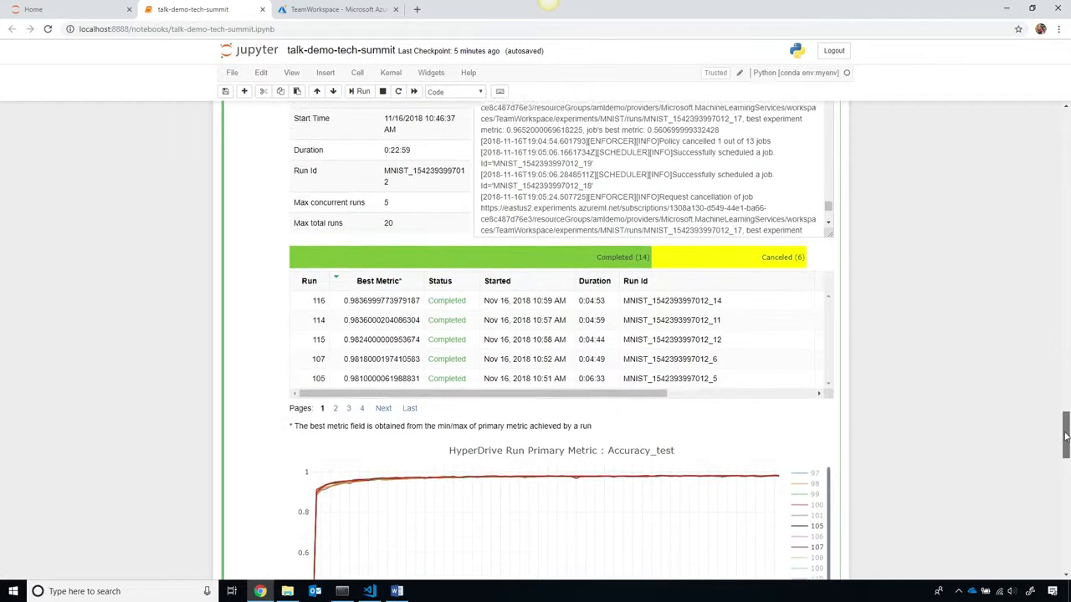
pyautogui.scroll(-3)
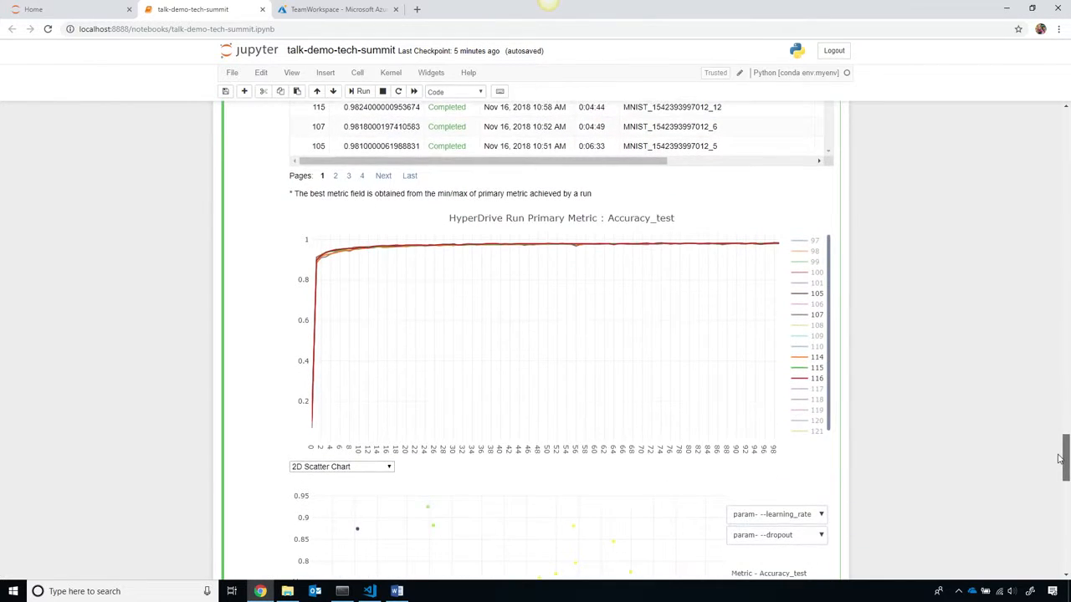
pyautogui.scroll(-3)
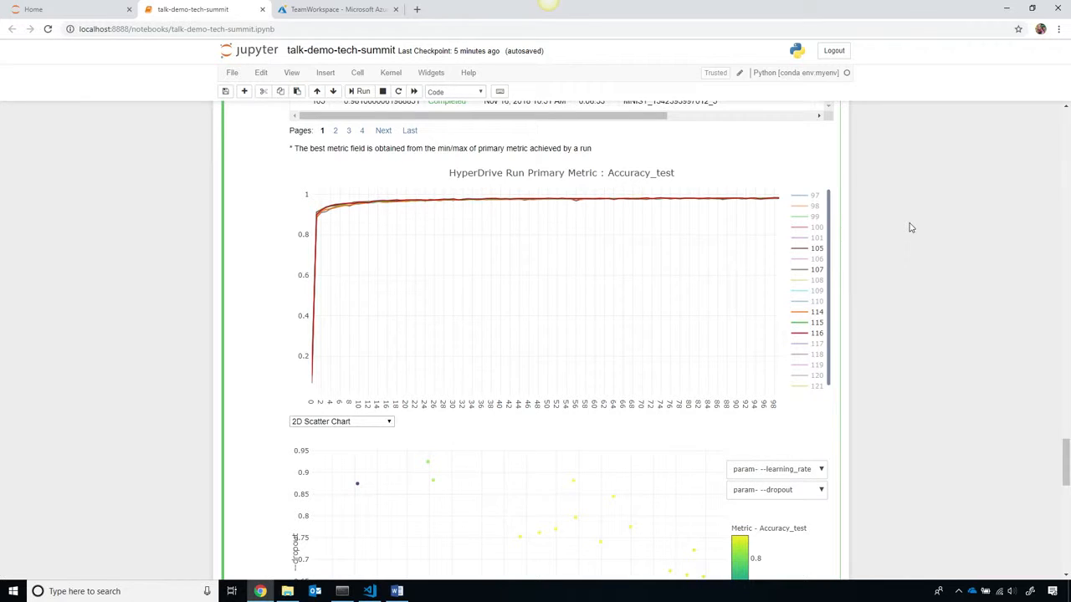
pyautogui.moveTo(508, 9)
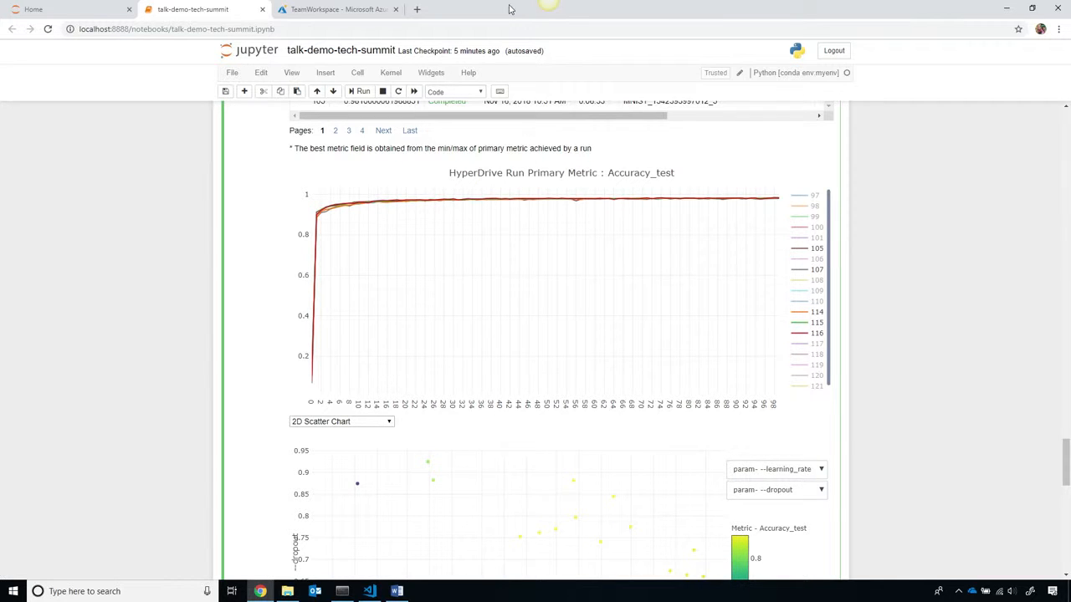
pyautogui.moveTo(334, 10)
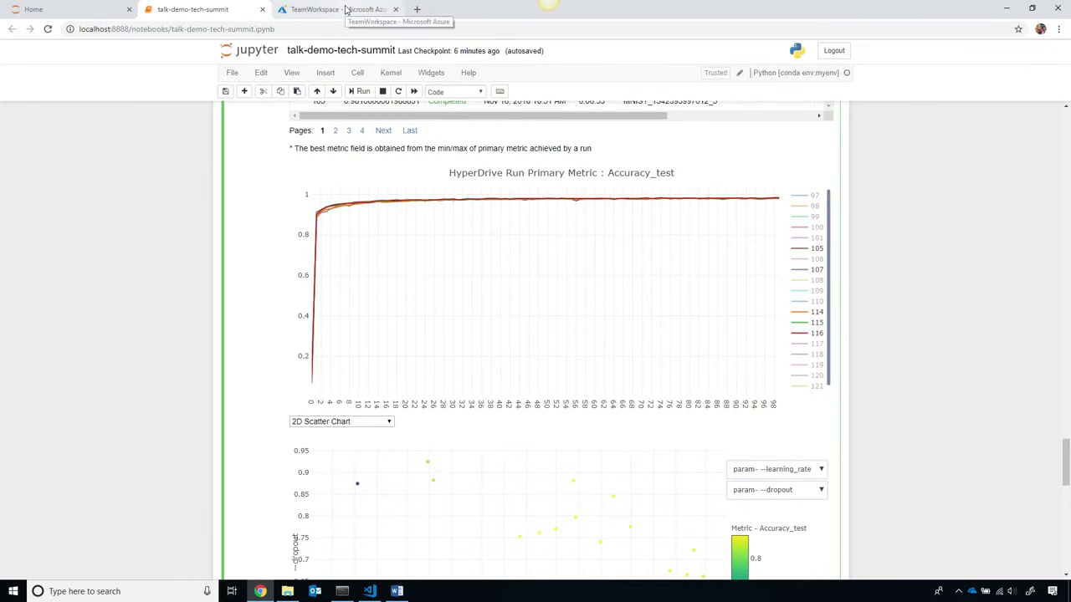
pyautogui.click(335, 9)
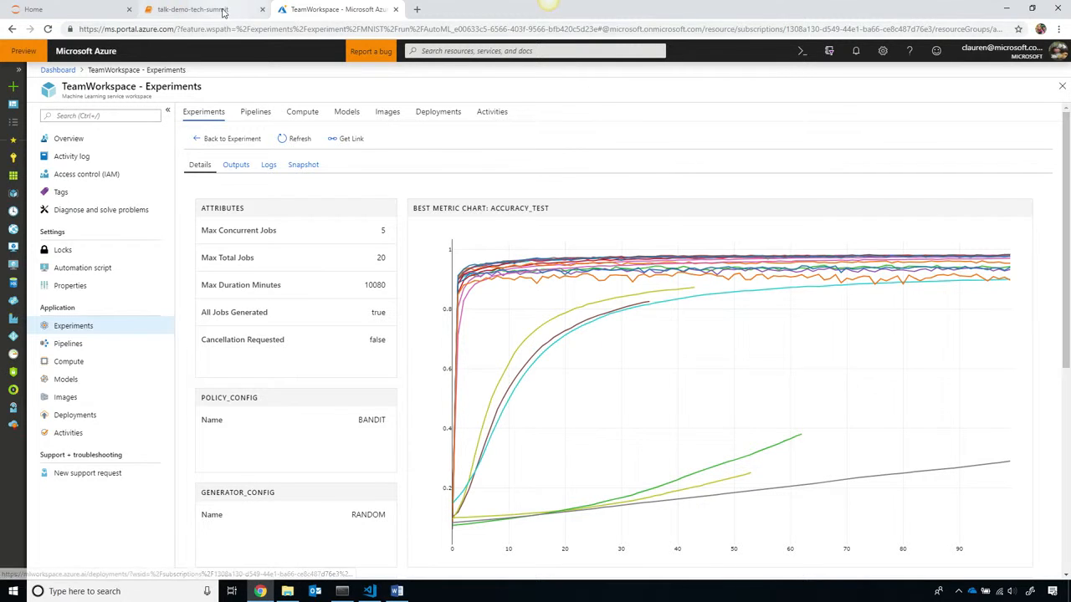
pyautogui.click(193, 9)
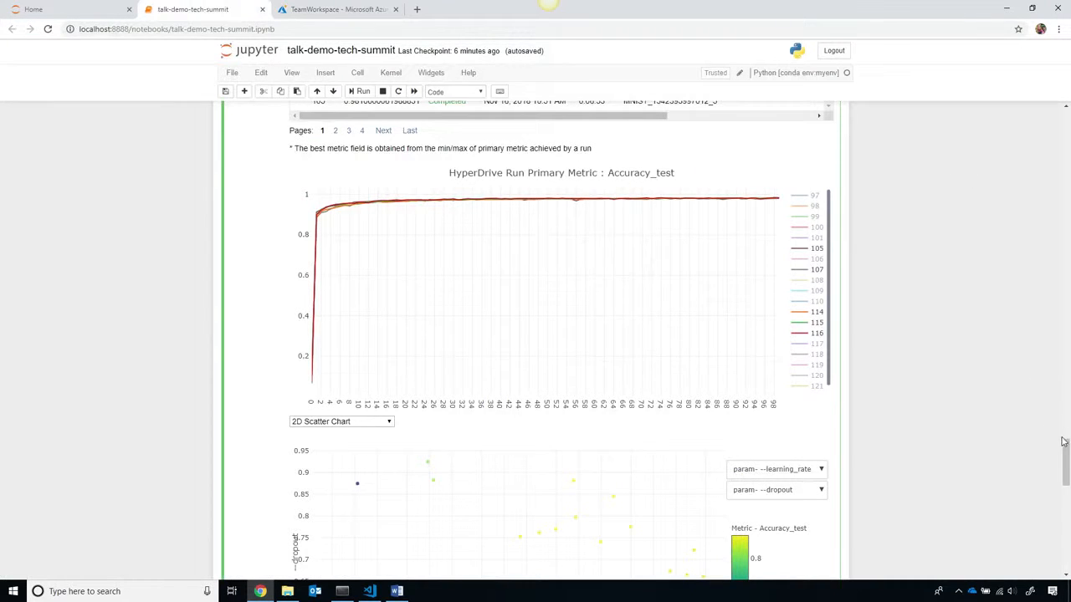
# Step: Scroll to section 10 and highlight AutoMLConfig with its classification task setting
pyautogui.scroll(-3)
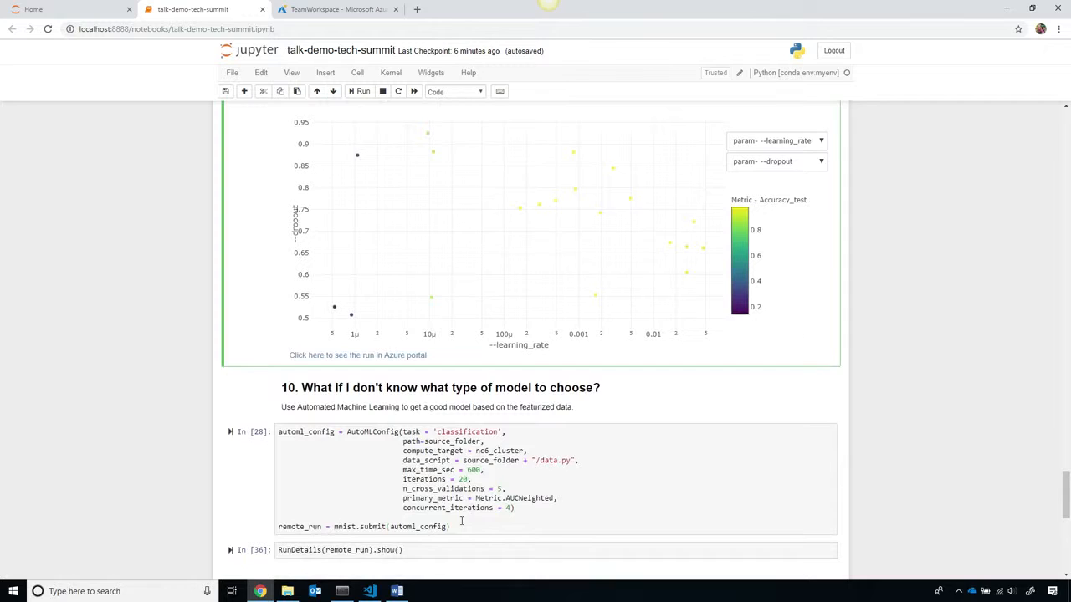
pyautogui.doubleClick(371, 431)
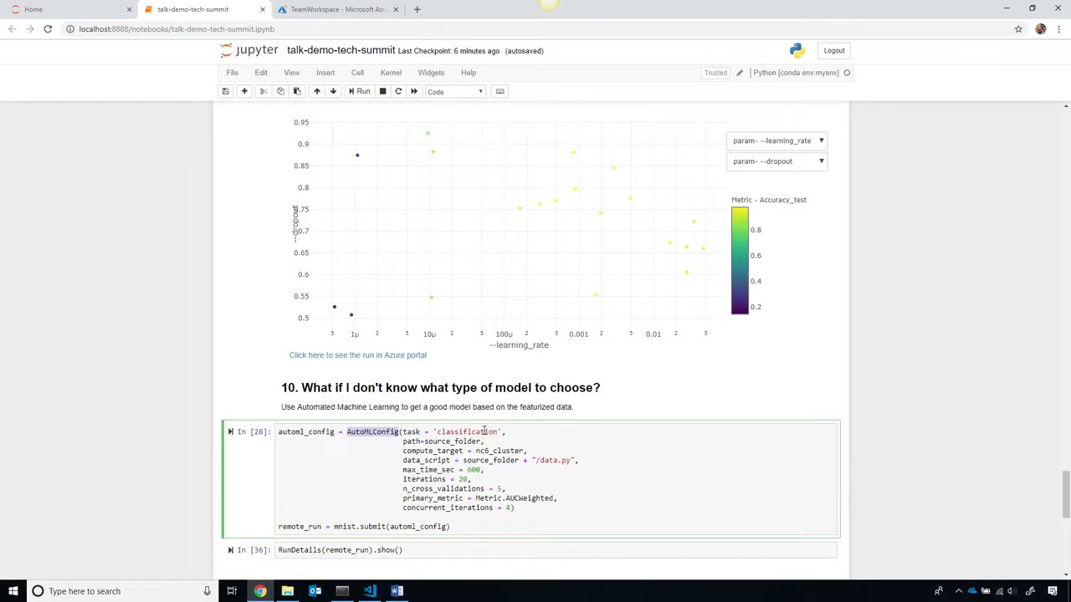
pyautogui.doubleClick(466, 432)
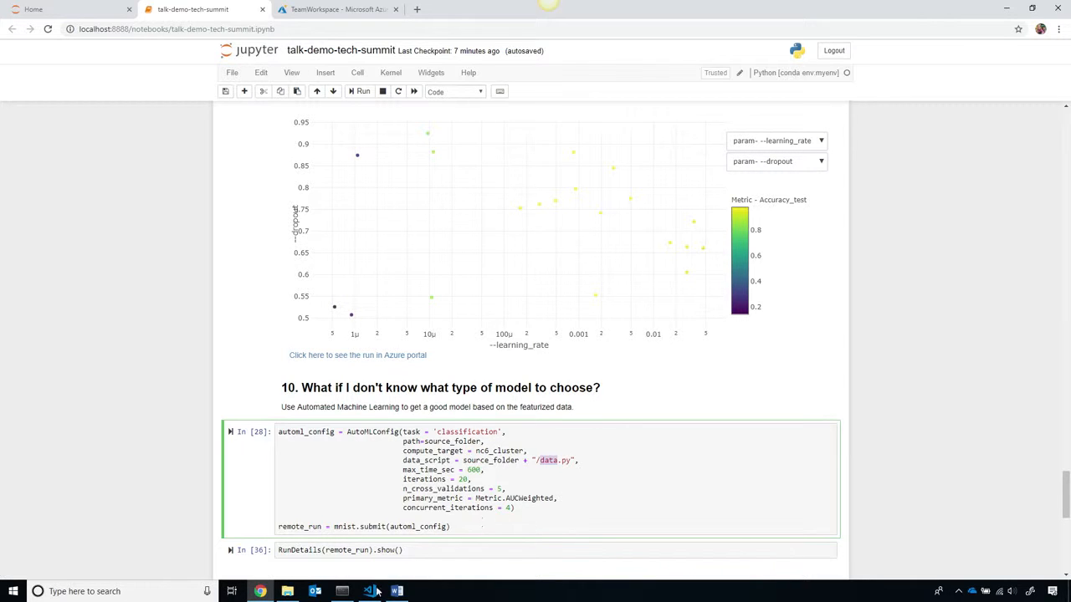
pyautogui.click(368, 591)
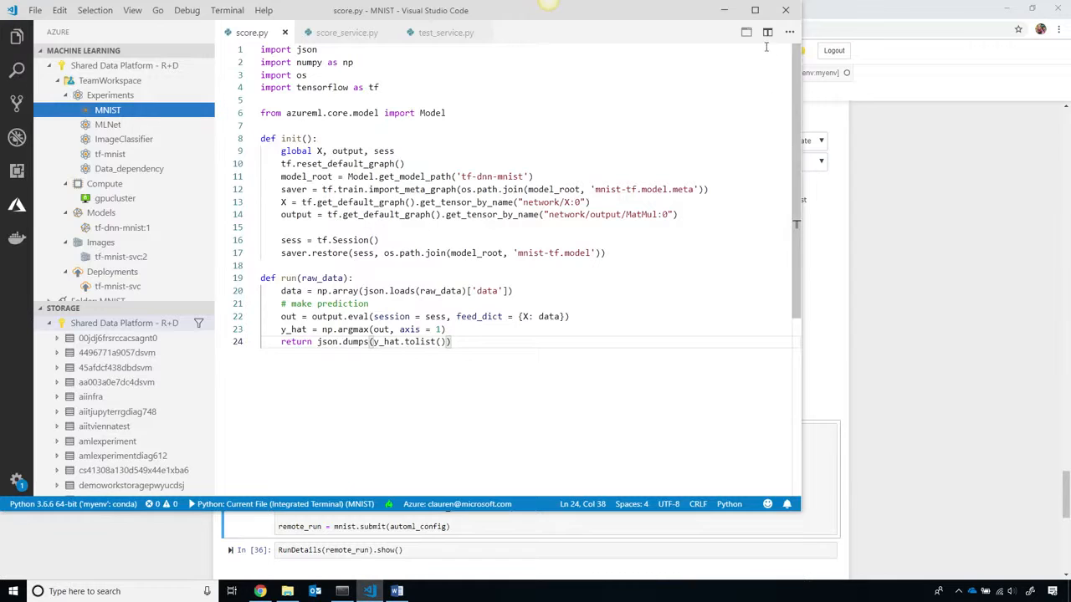
# Step: Maximize VS Code, inspect gpucluster and tf-dnn-mnist:1, and highlight init in score.py
pyautogui.click(754, 10)
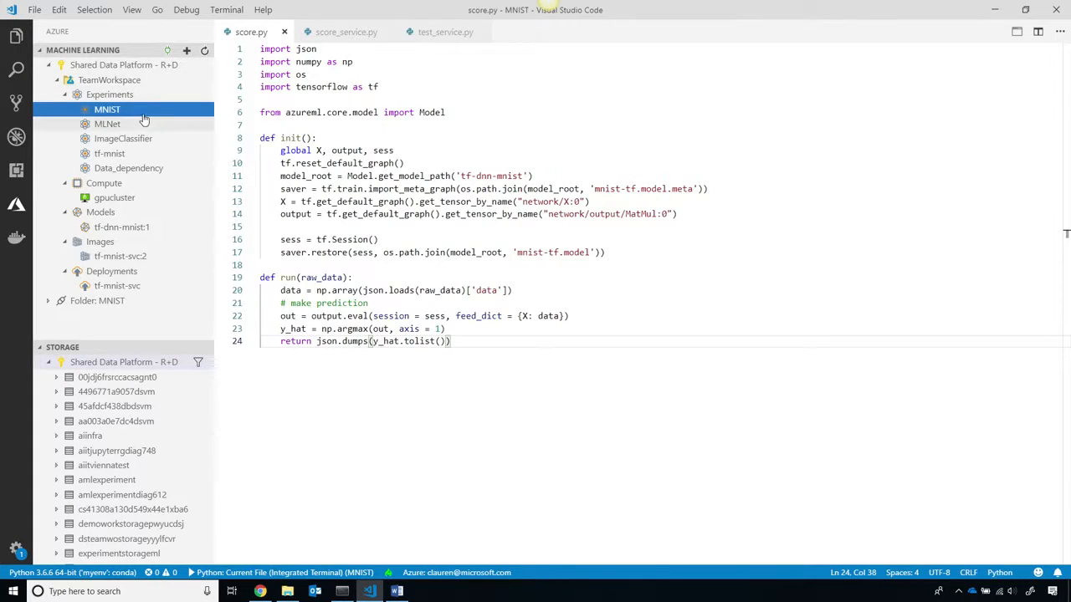
pyautogui.moveTo(107, 110)
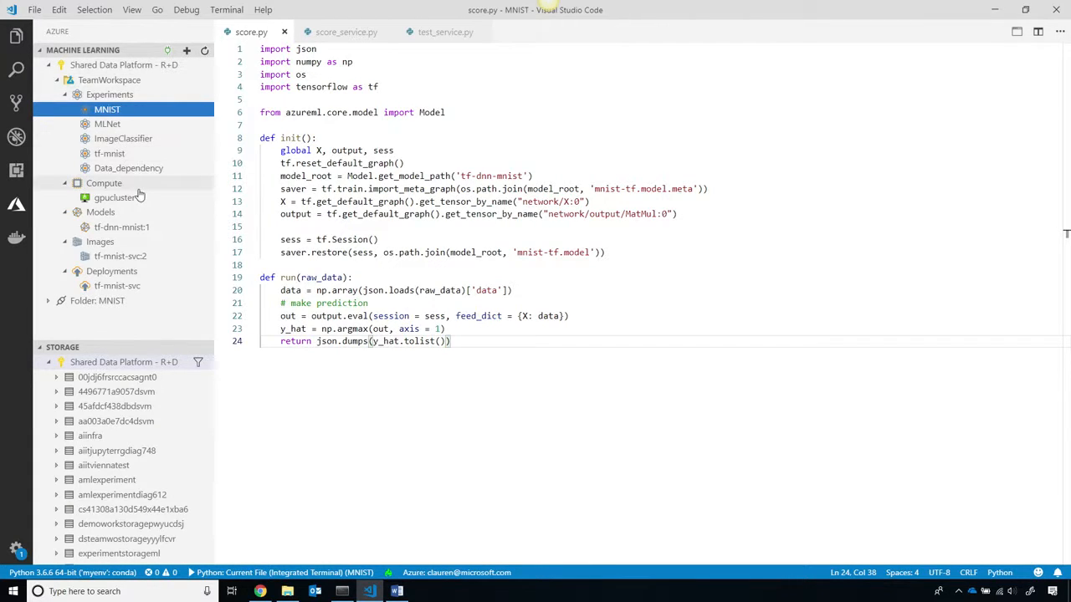
pyautogui.click(121, 197)
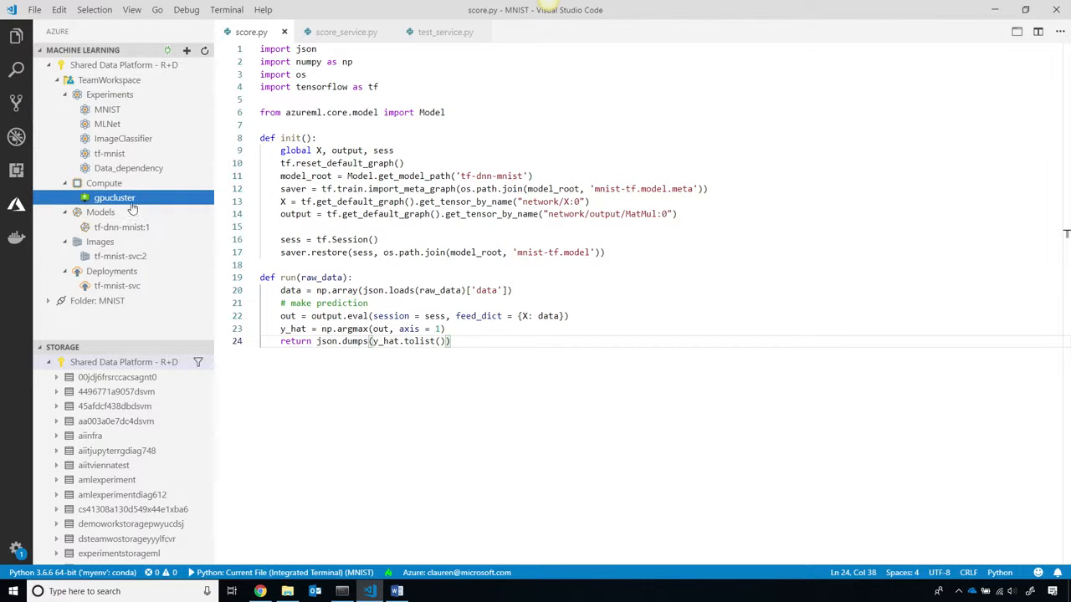
pyautogui.click(121, 227)
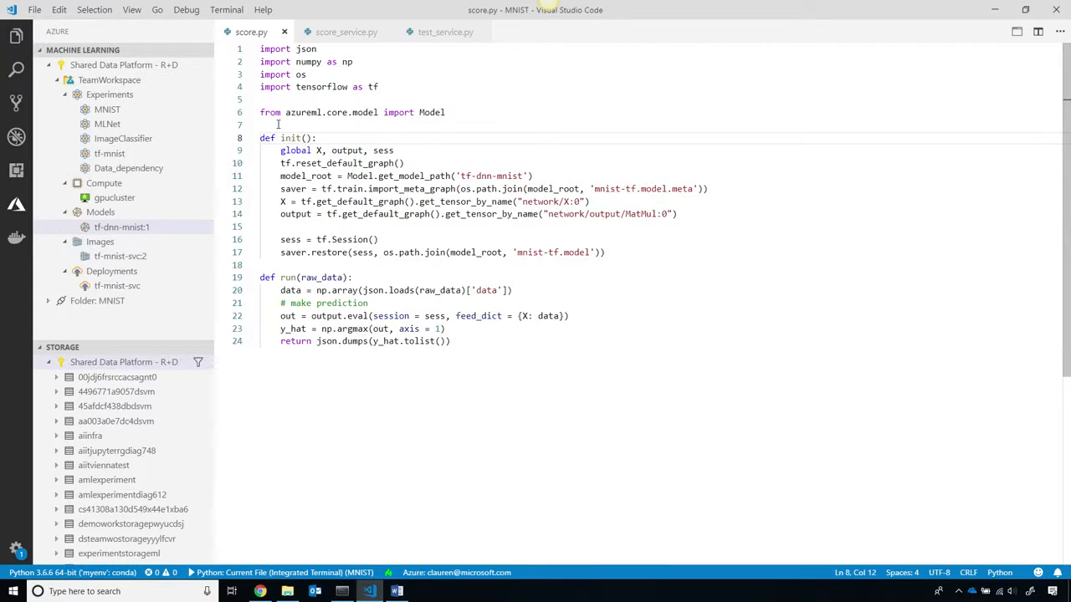
pyautogui.moveTo(260, 137); pyautogui.dragTo(422, 213)
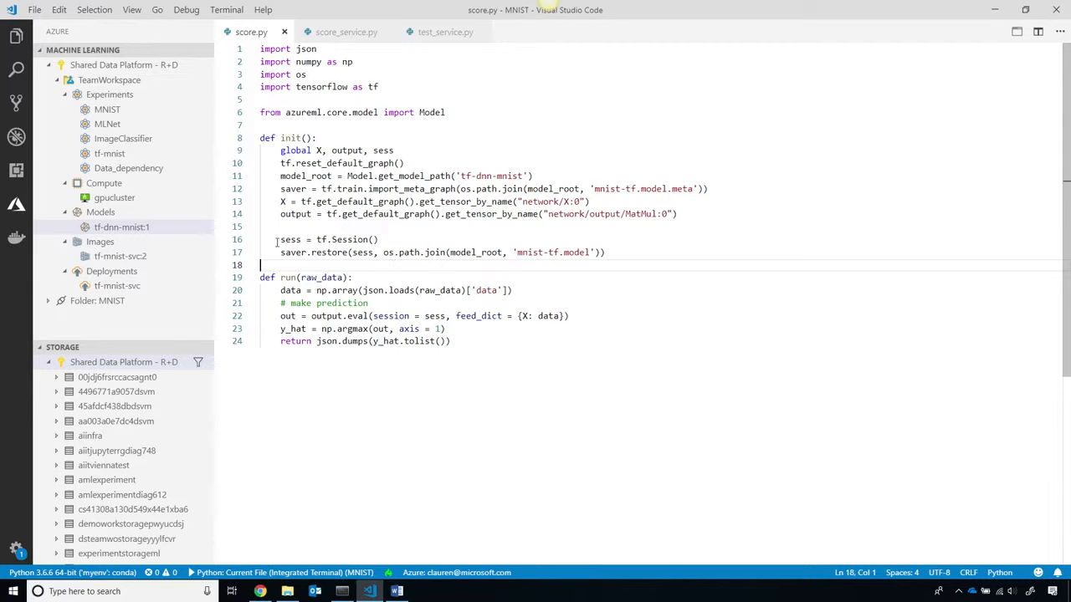
pyautogui.rightClick(121, 226)
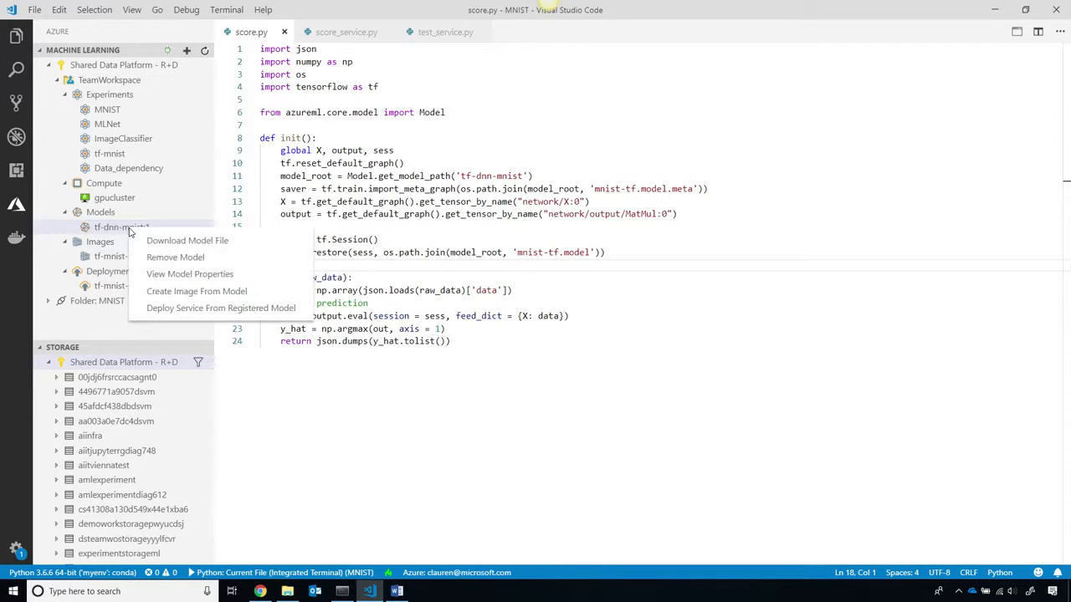
pyautogui.moveTo(221, 308)
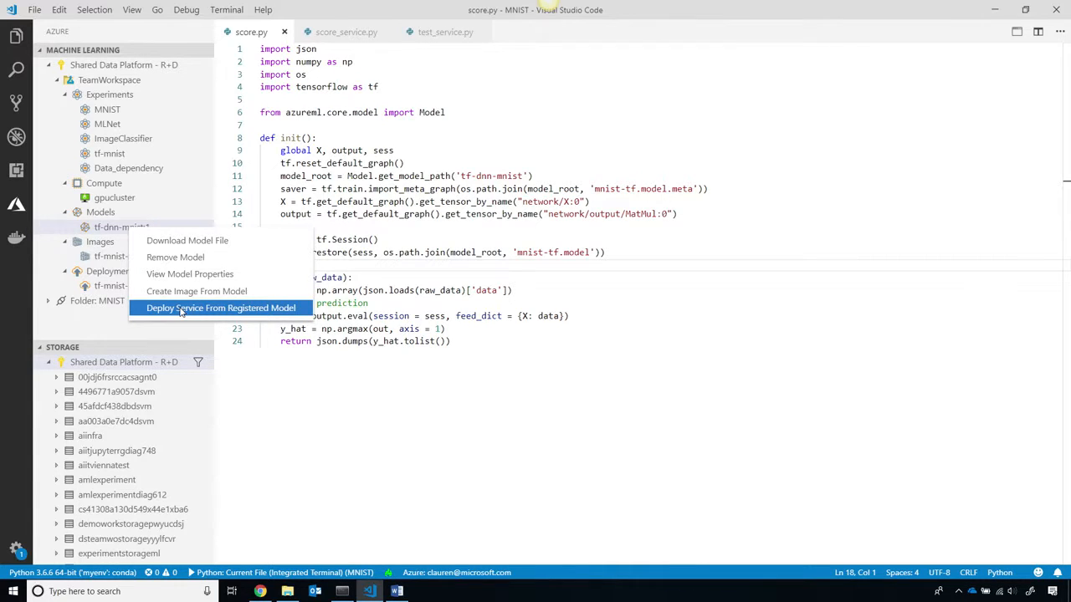
pyautogui.click(220, 308)
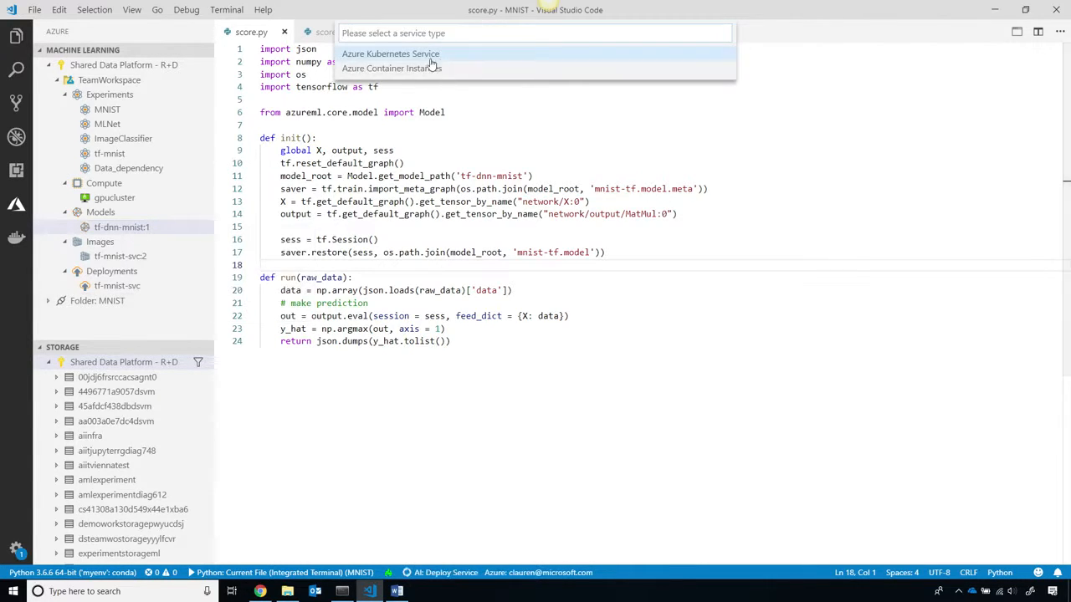
pyautogui.moveTo(415, 68)
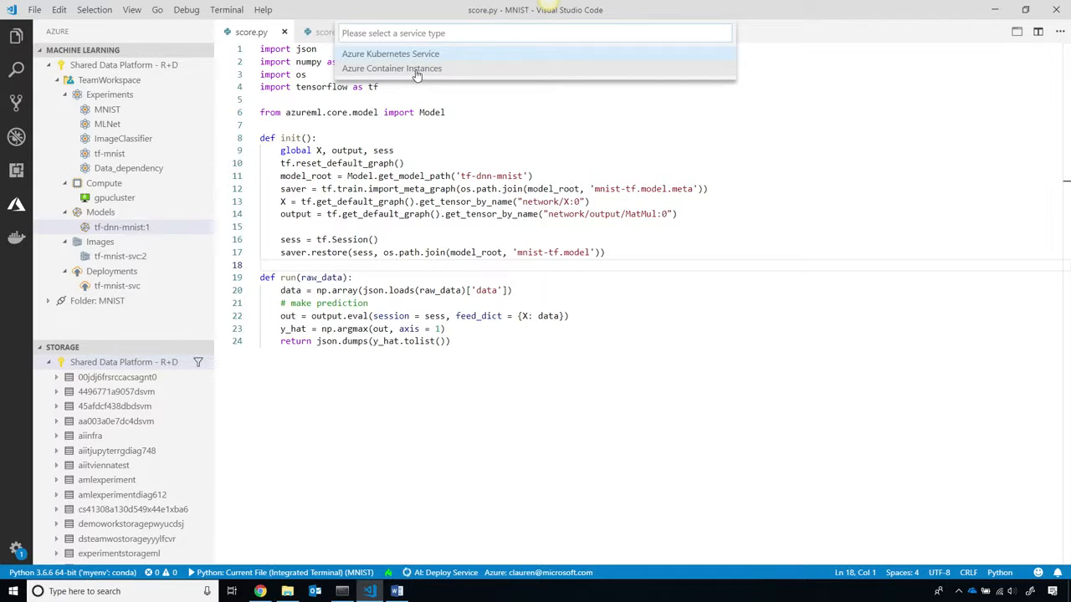
pyautogui.click(390, 53)
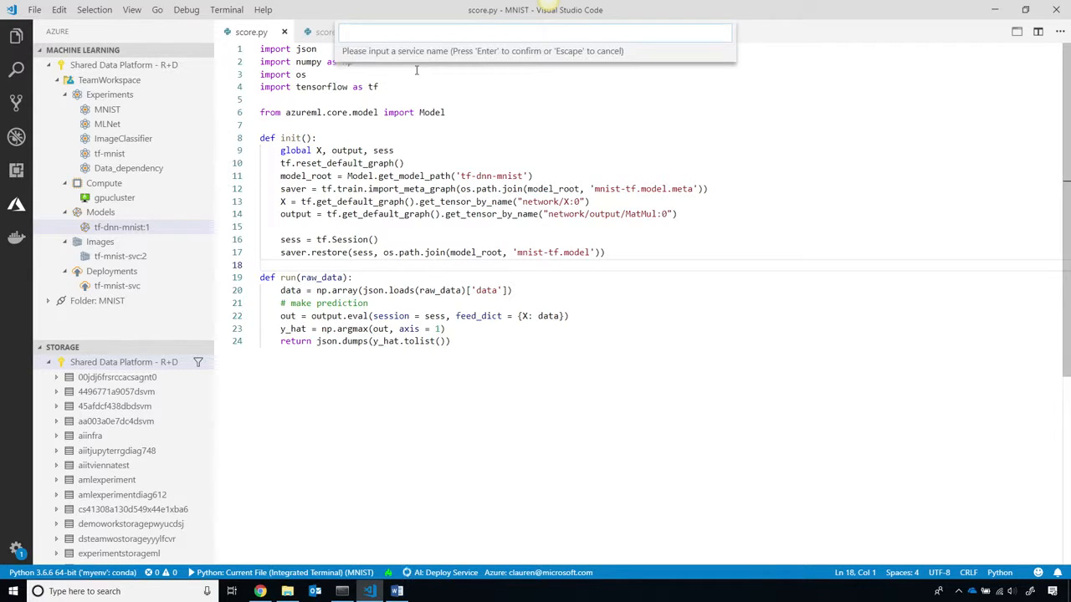
pyautogui.write('demo')
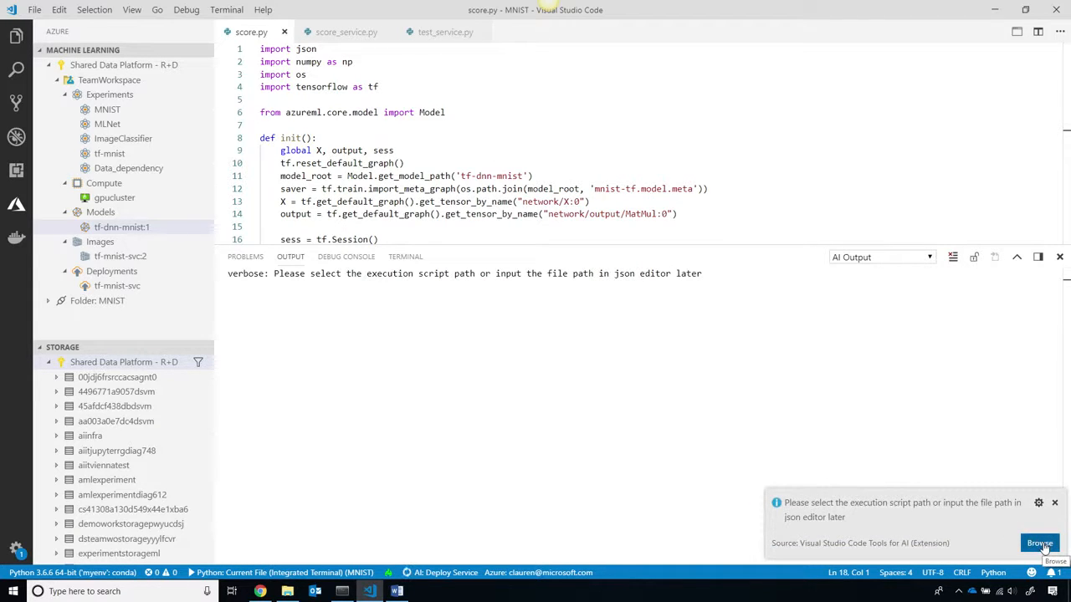
pyautogui.click(1040, 543)
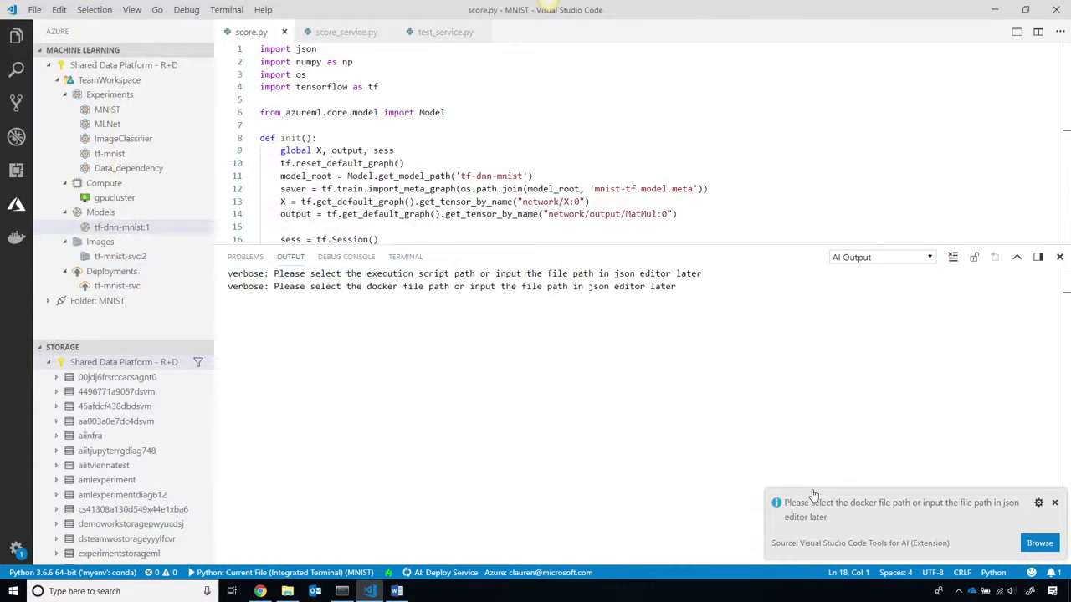
pyautogui.moveTo(1055, 502)
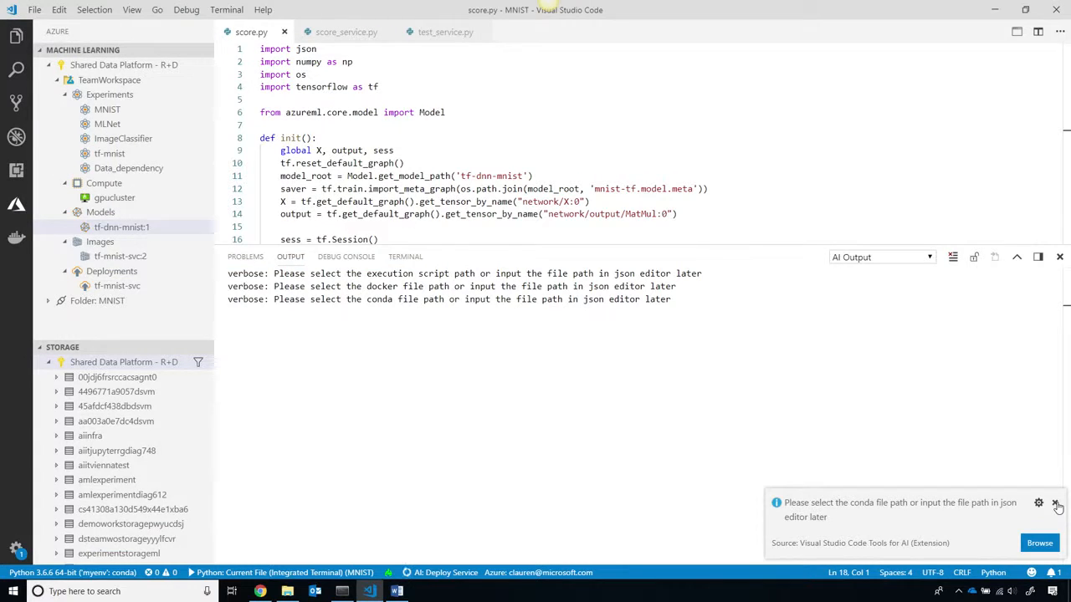
pyautogui.click(1038, 543)
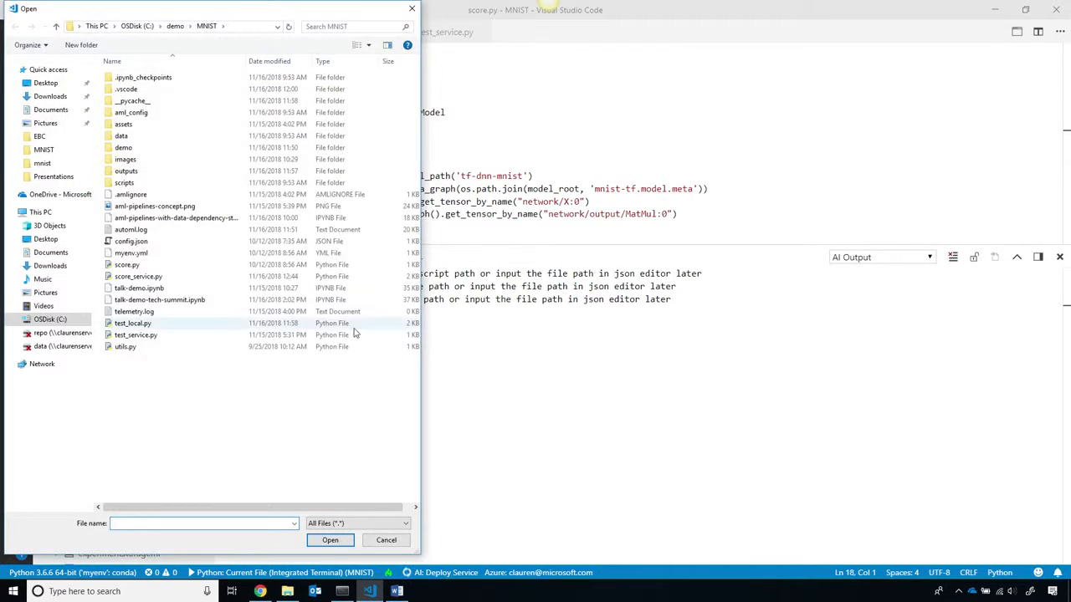
pyautogui.click(126, 264)
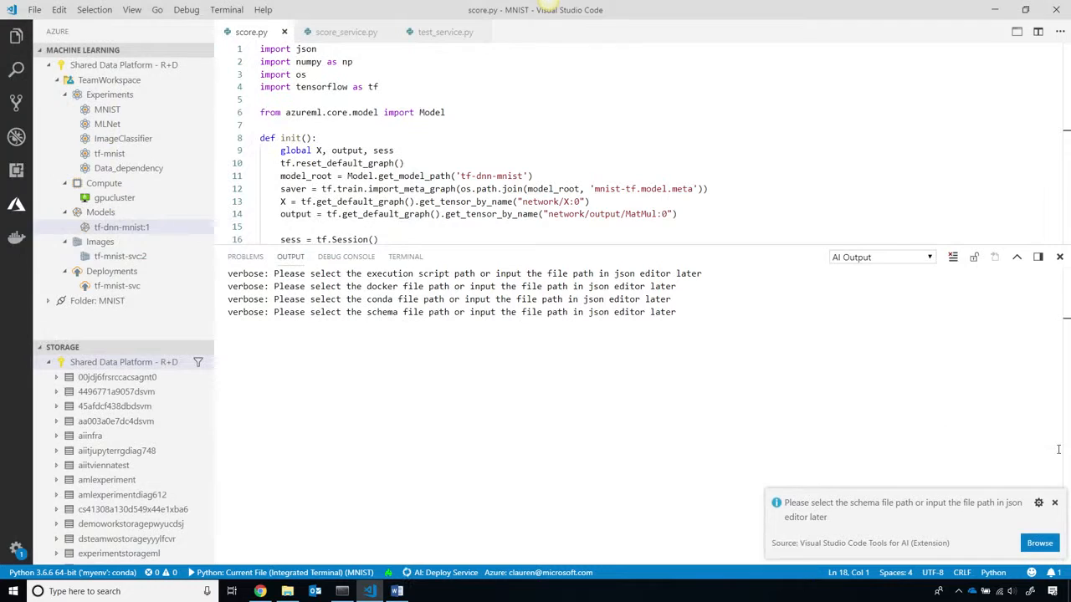
pyautogui.moveTo(965, 492)
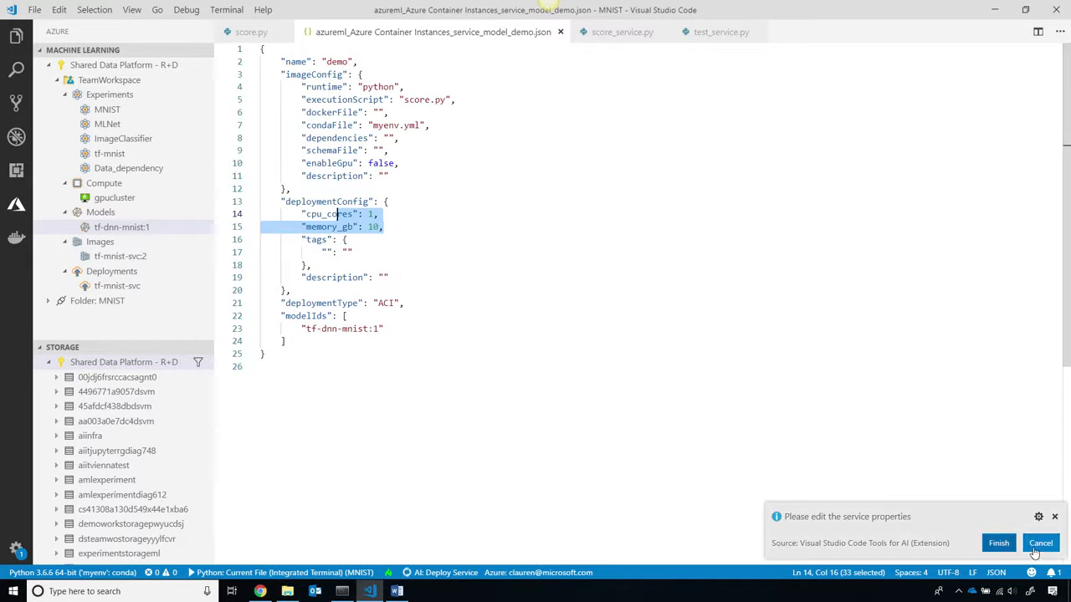
pyautogui.click(1040, 542)
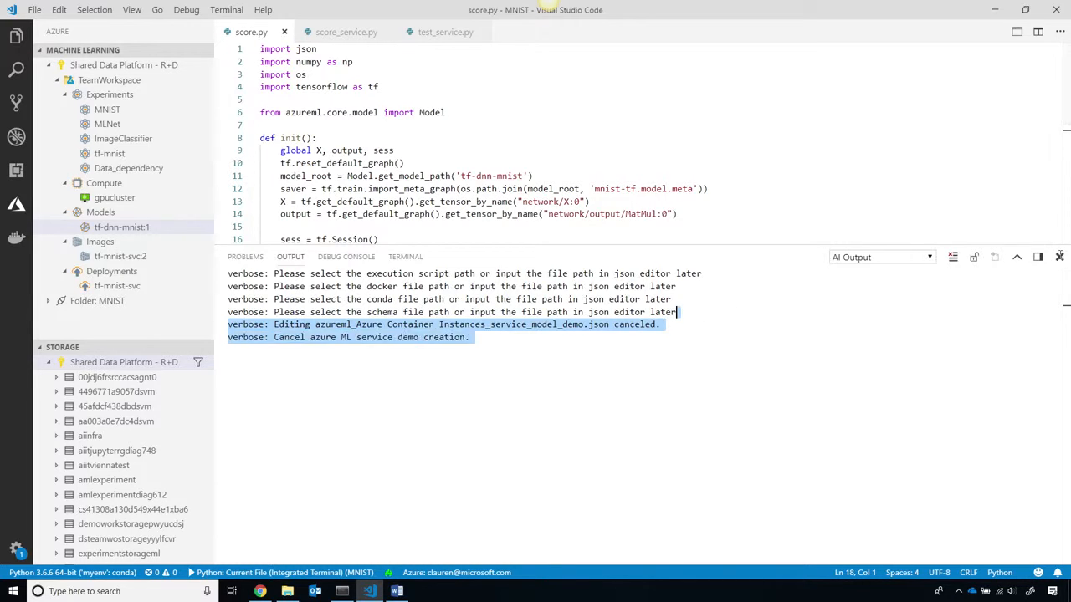
pyautogui.click(117, 285)
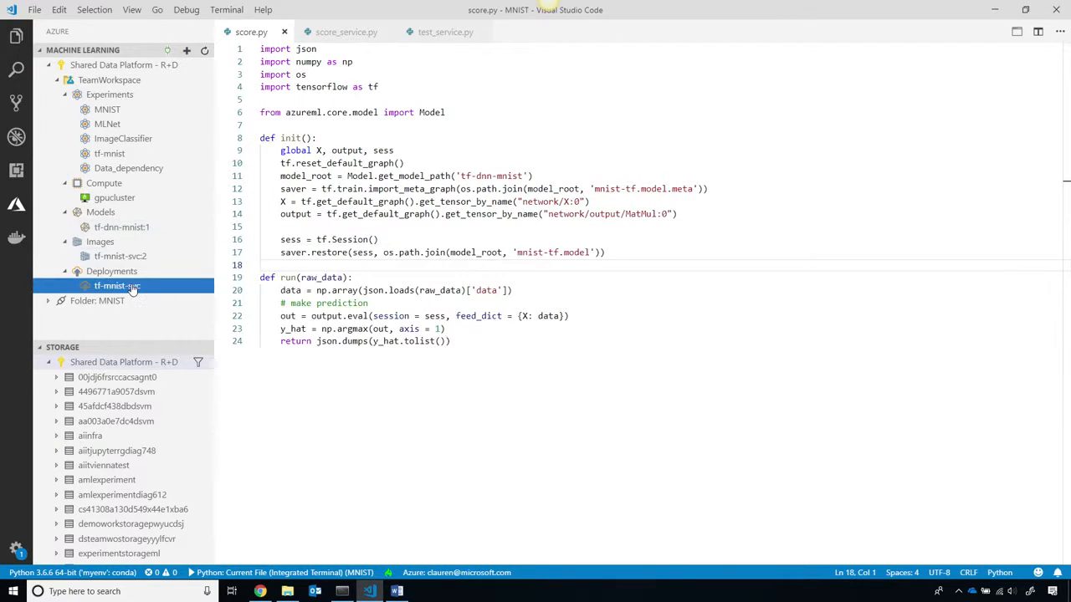
# Step: Select the tf-mnist-svc deployment, then scroll the notebook's deployed-model prediction cells
pyautogui.click(345, 32)
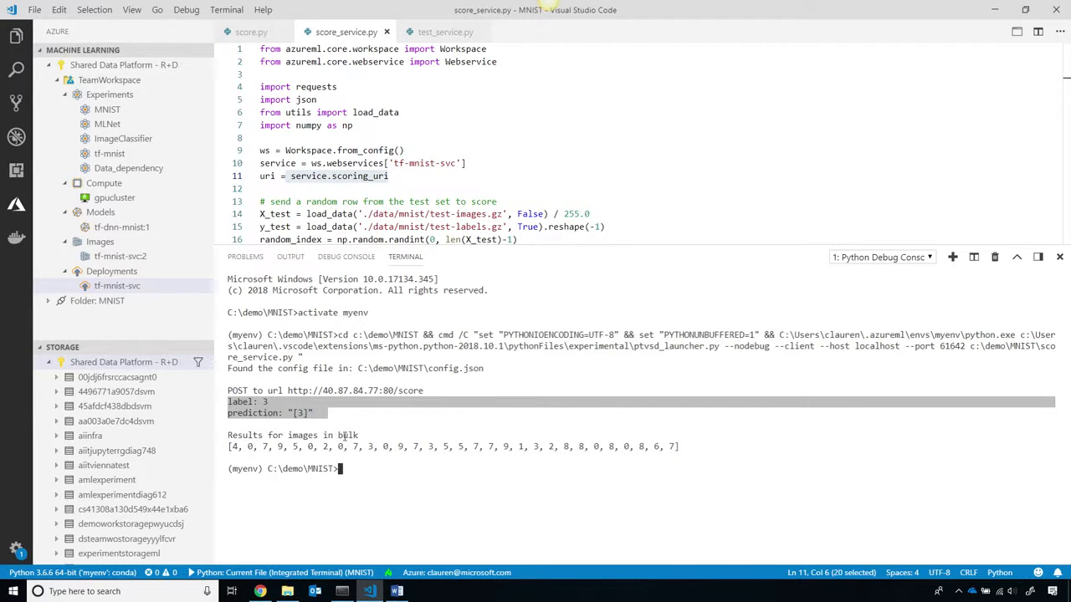
pyautogui.click(605, 225)
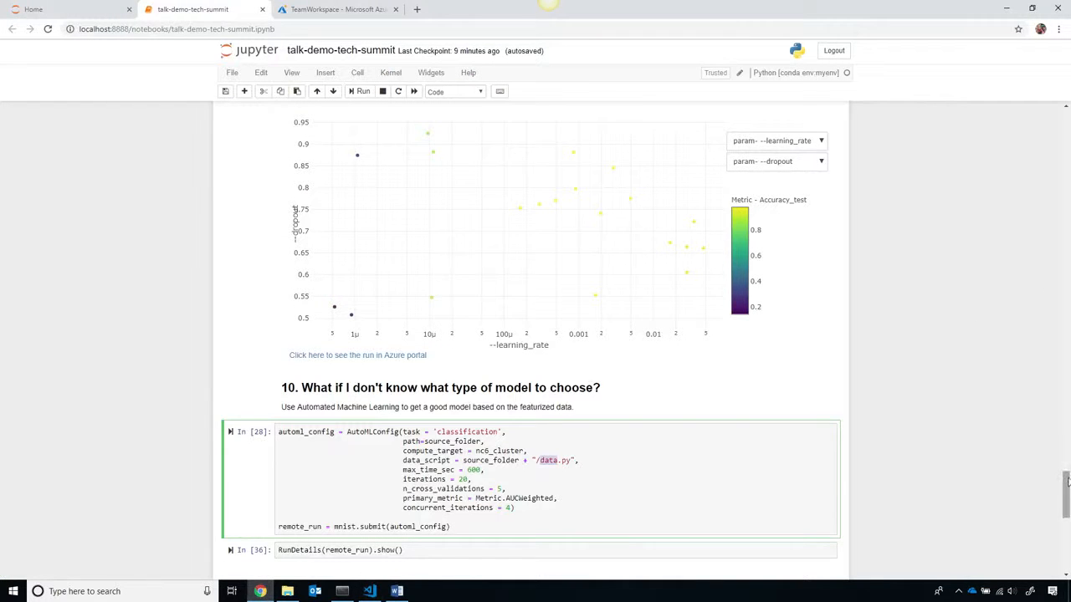
pyautogui.scroll(-3)
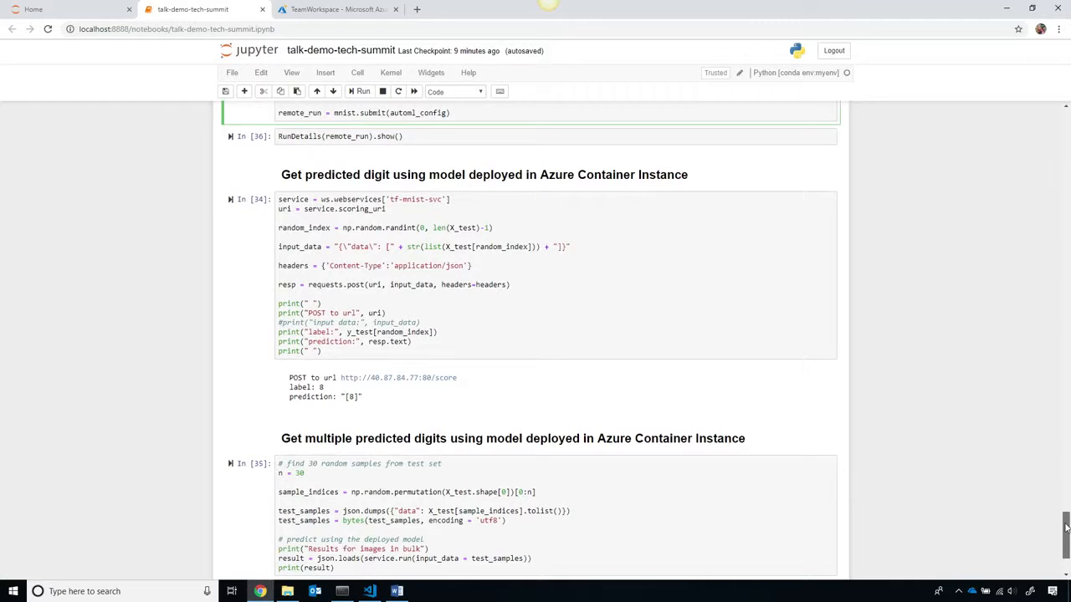